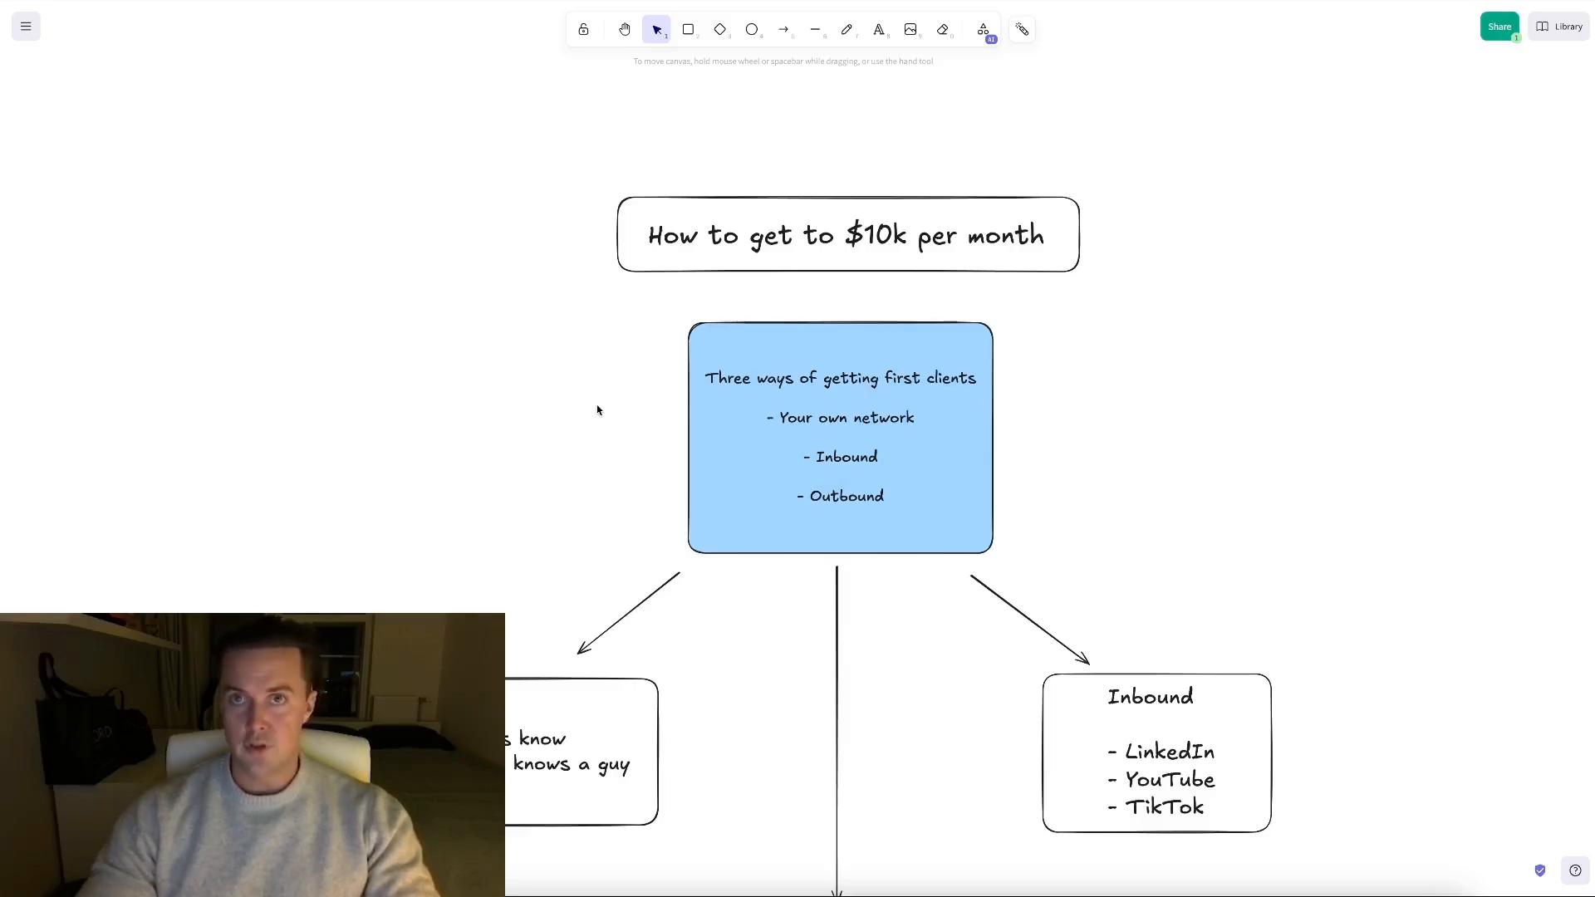
pyautogui.moveTo(594, 412)
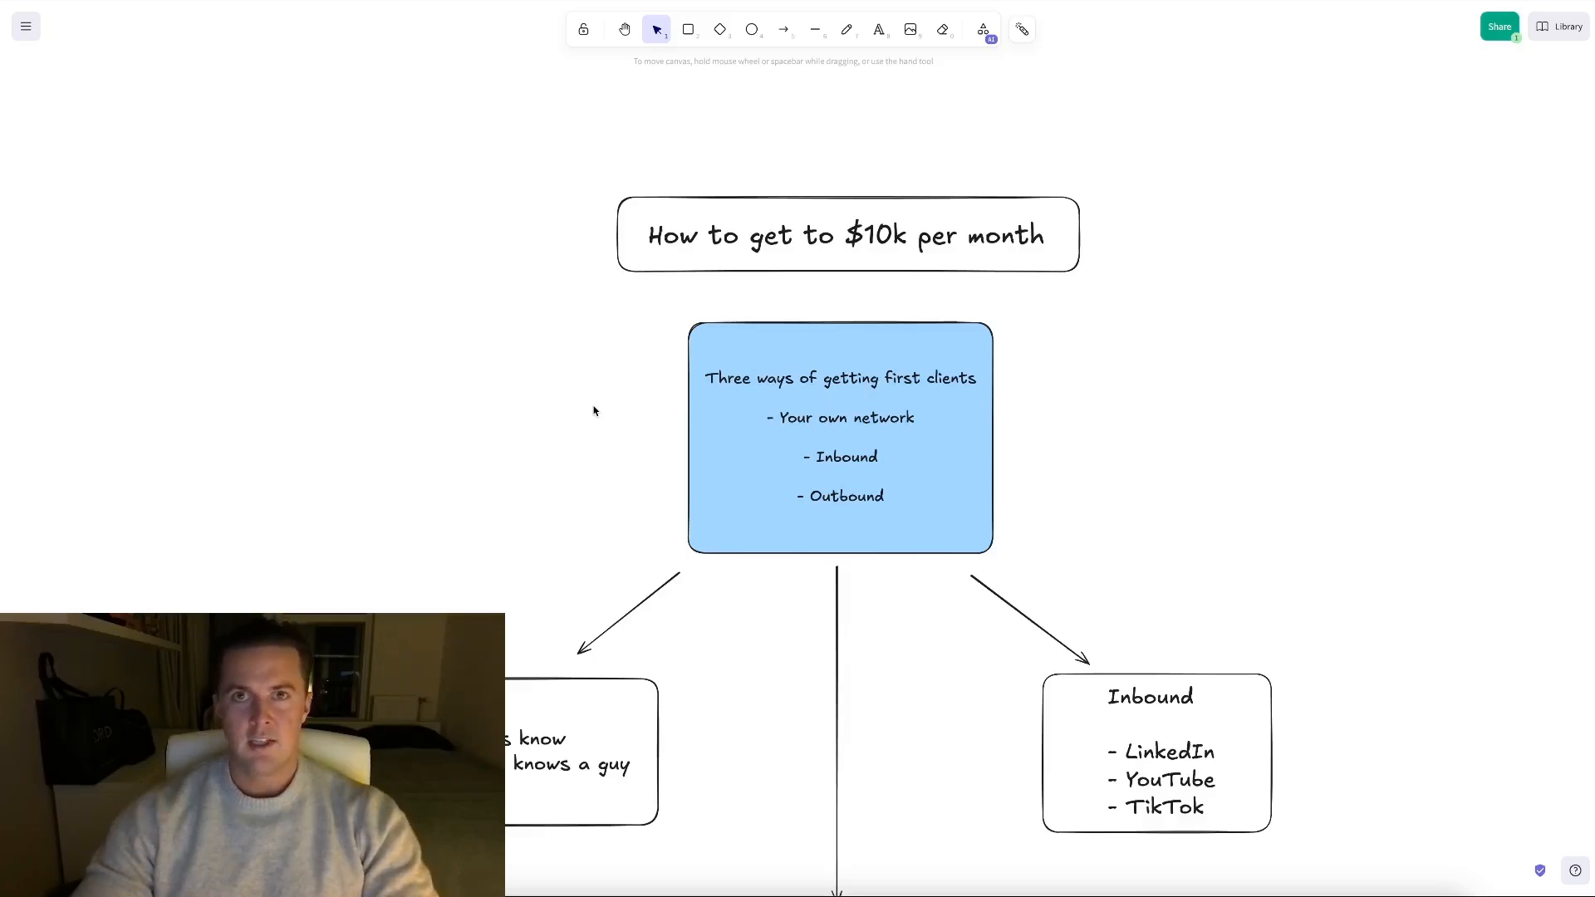
pyautogui.moveTo(1306, 675)
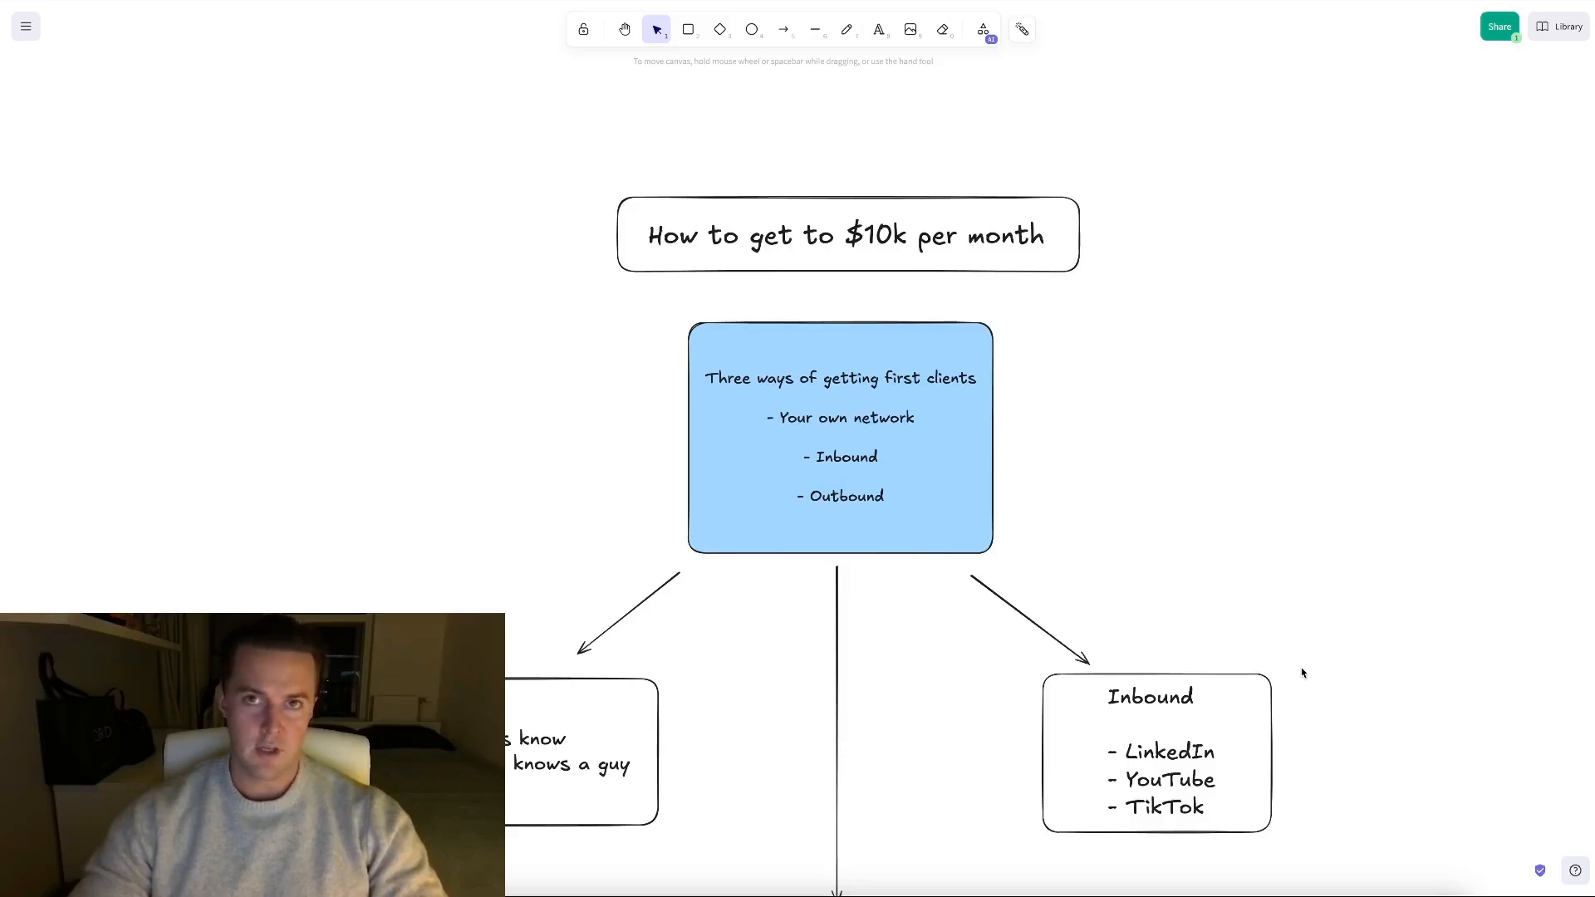
pyautogui.scroll(-3)
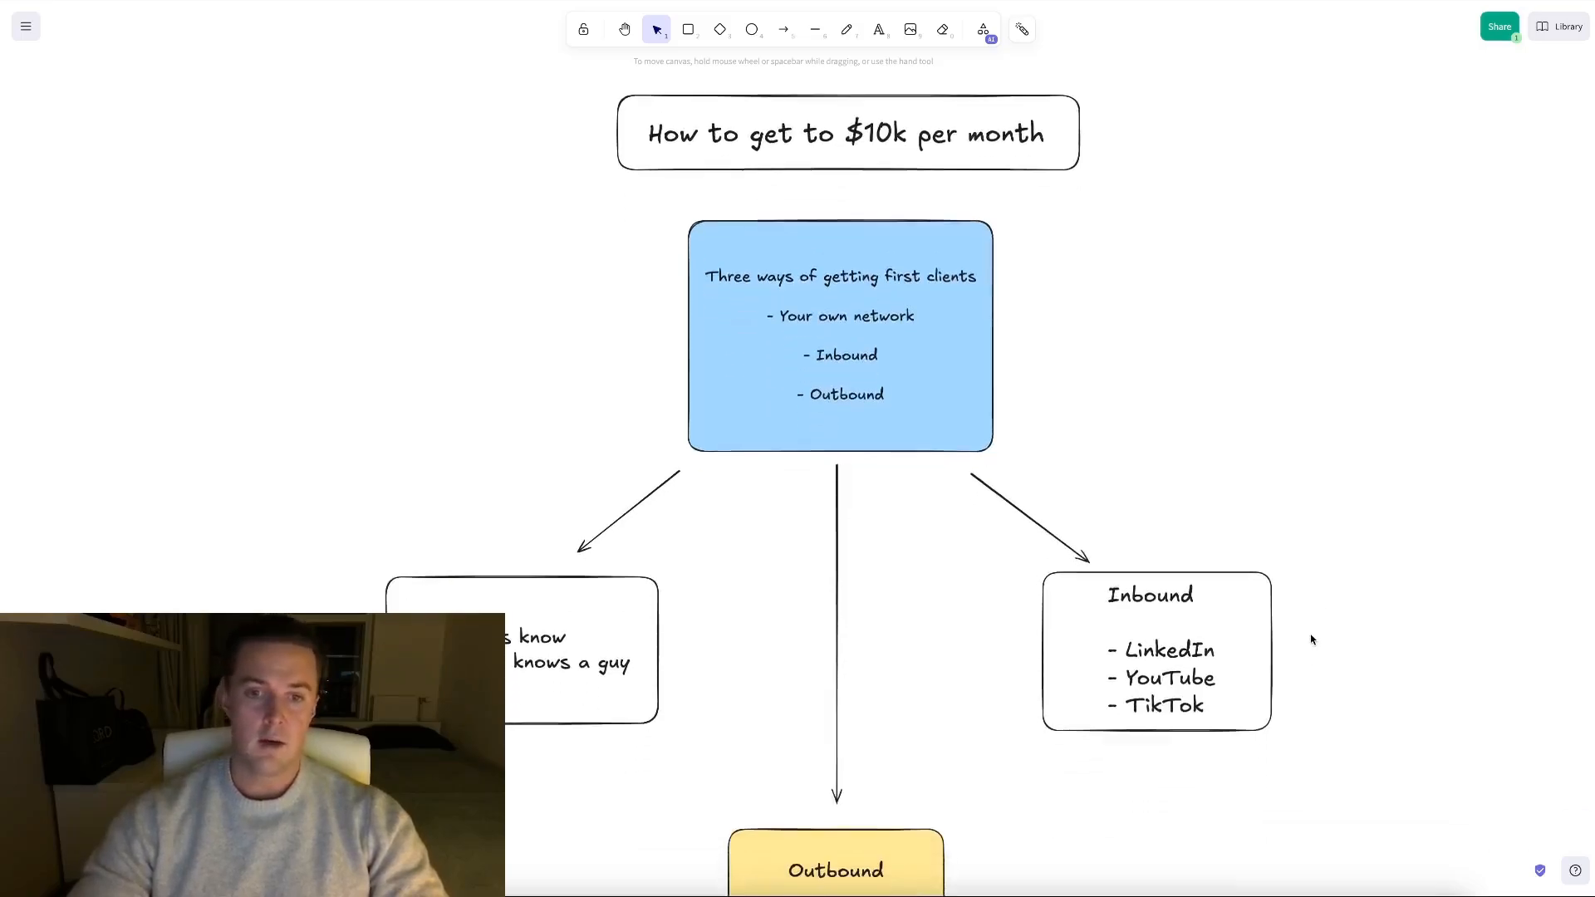
pyautogui.scroll(-3)
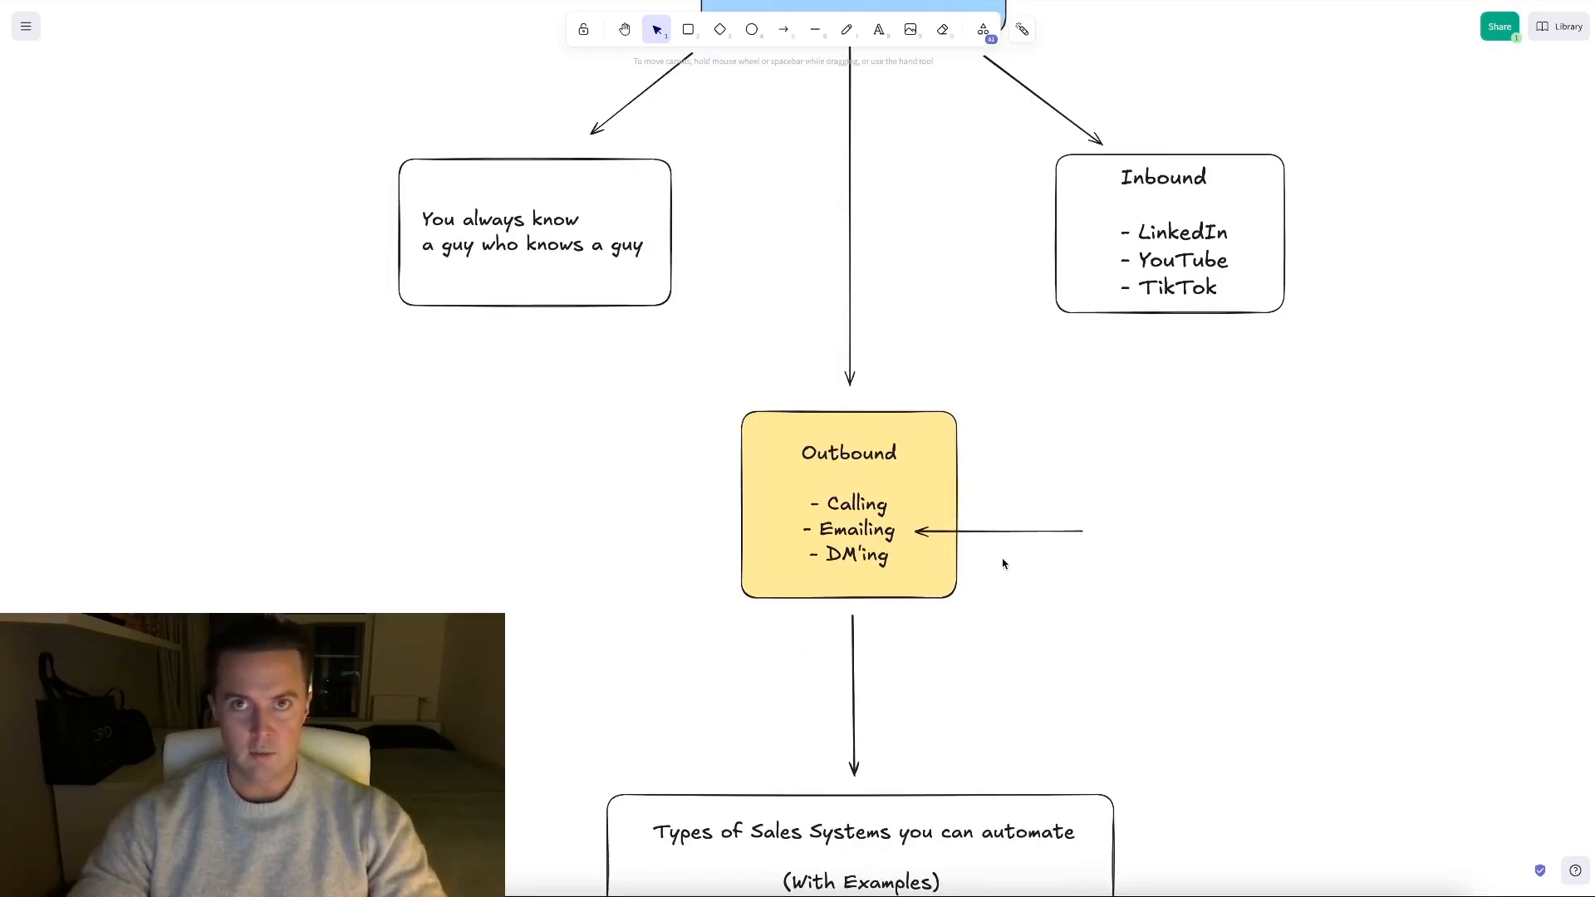
pyautogui.moveTo(1164, 523)
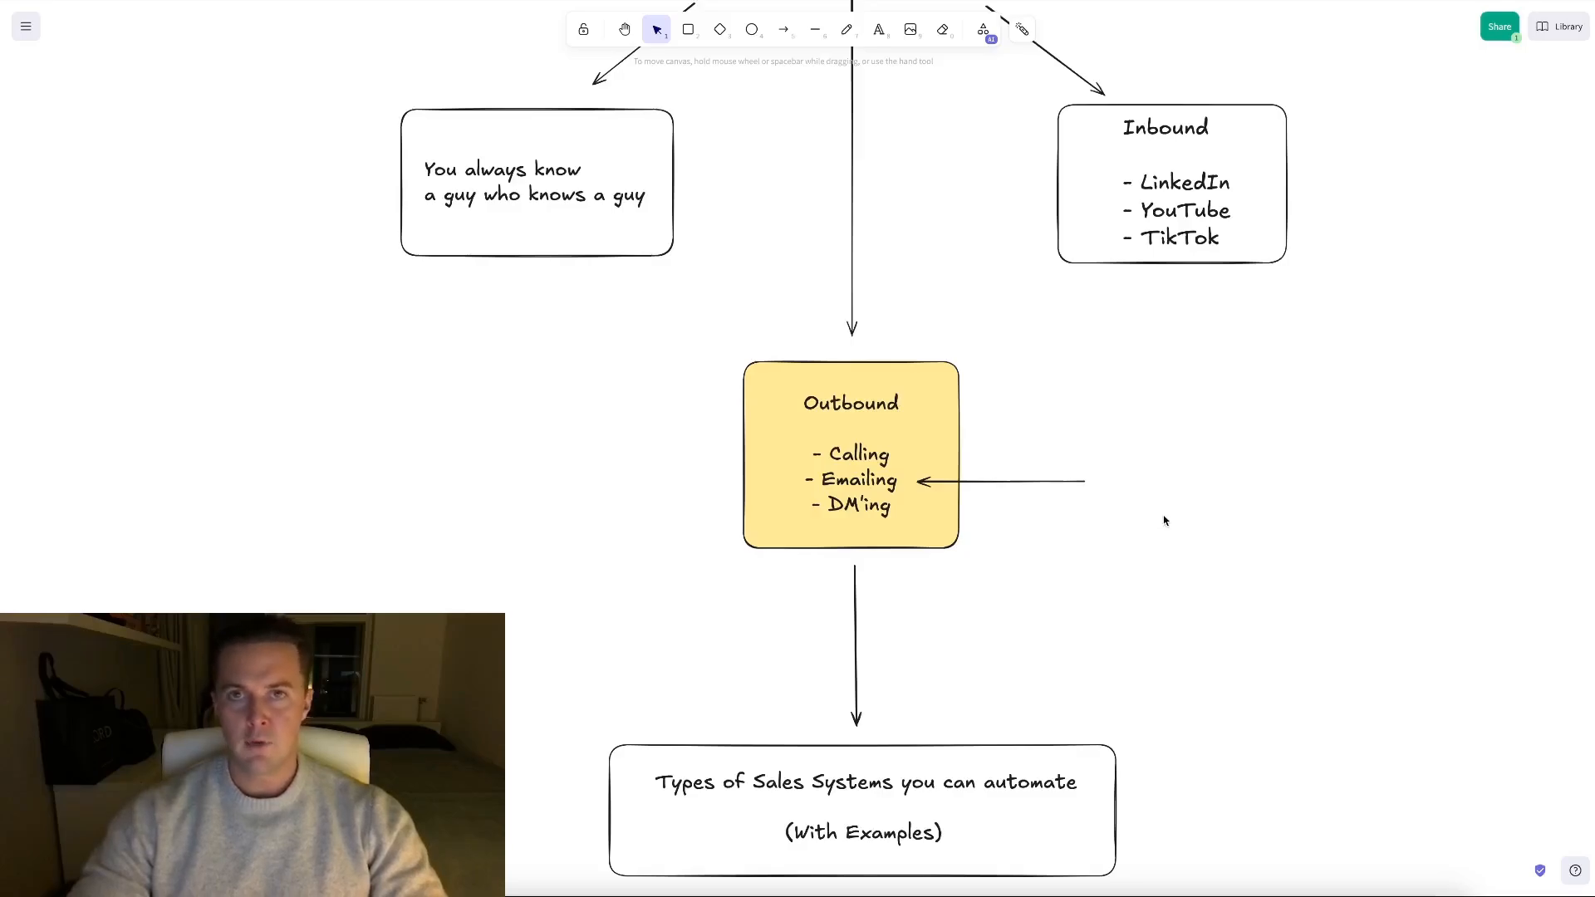
pyautogui.scroll(-3)
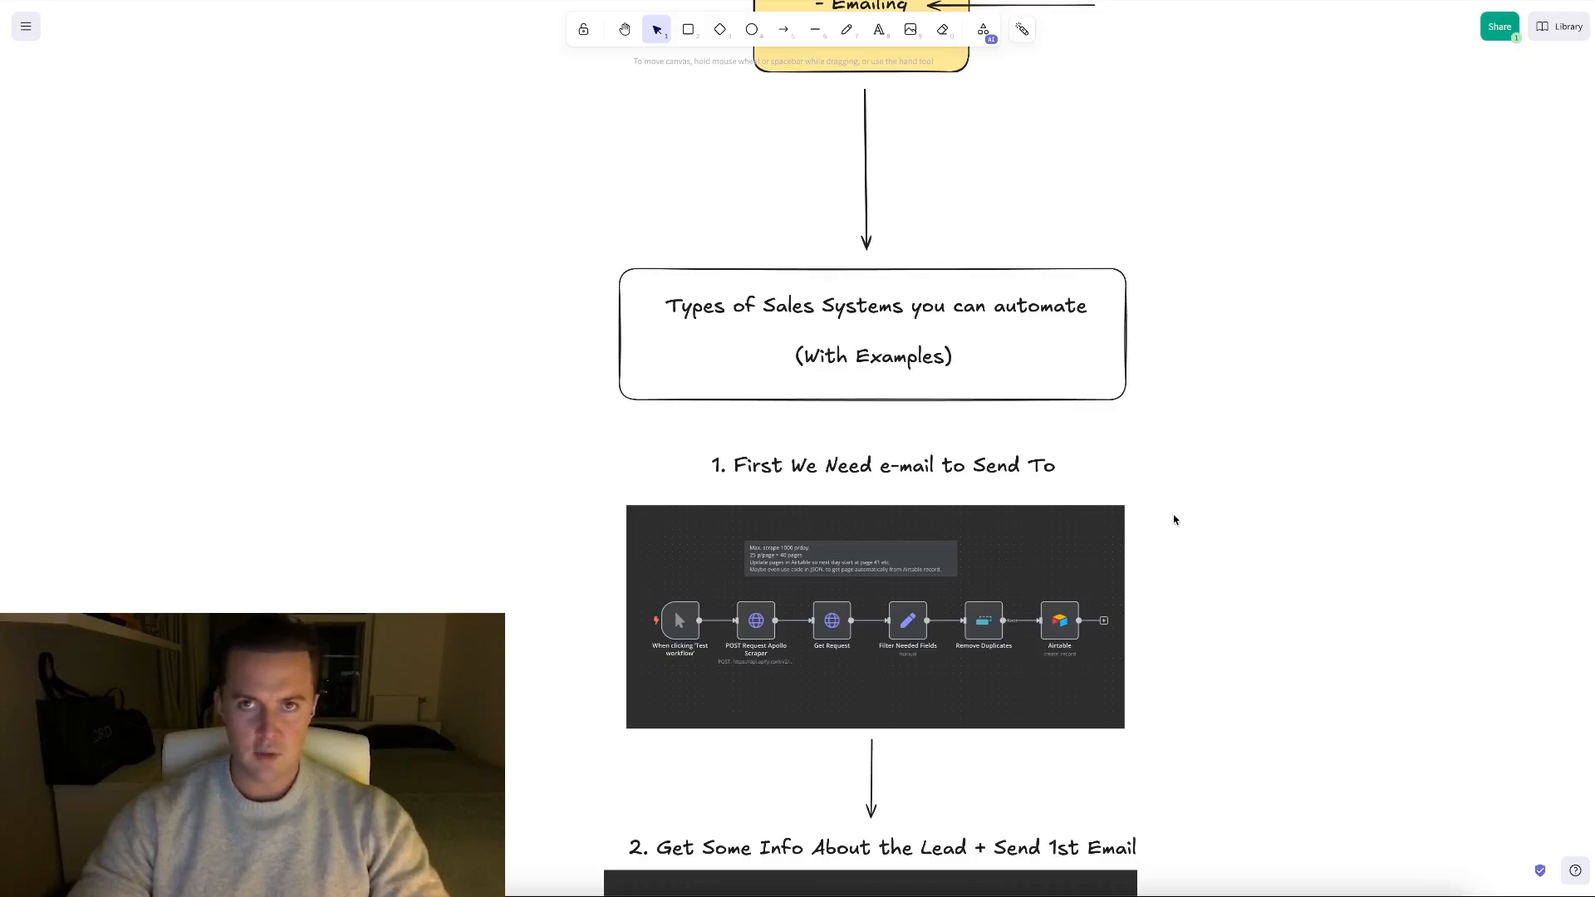
pyautogui.moveTo(899, 510)
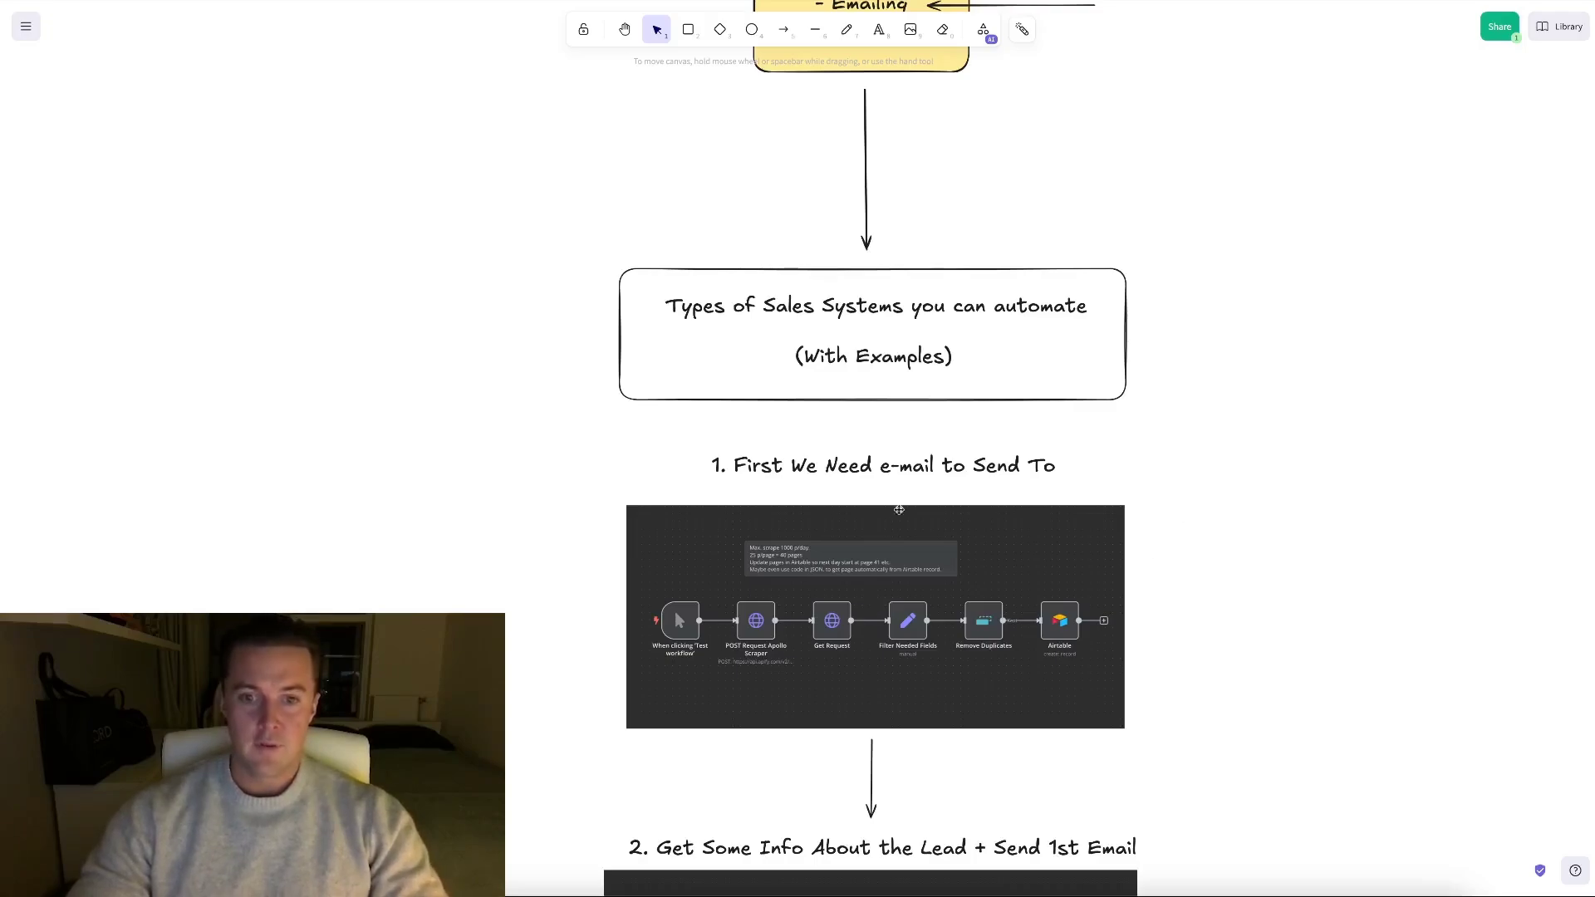
pyautogui.moveTo(1194, 479)
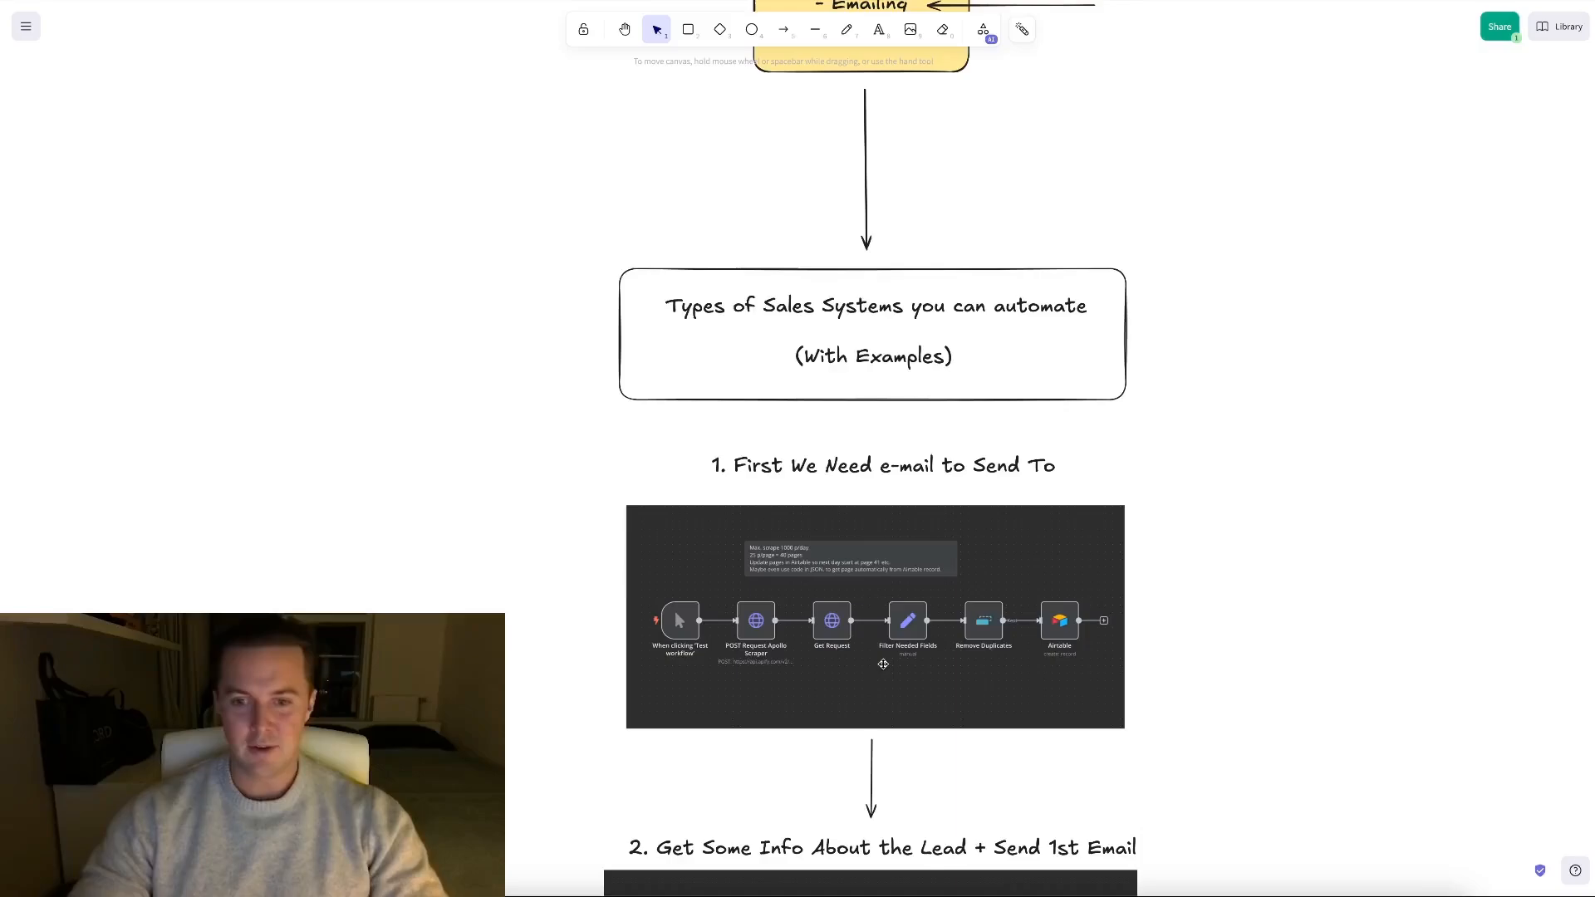
pyautogui.moveTo(954, 613)
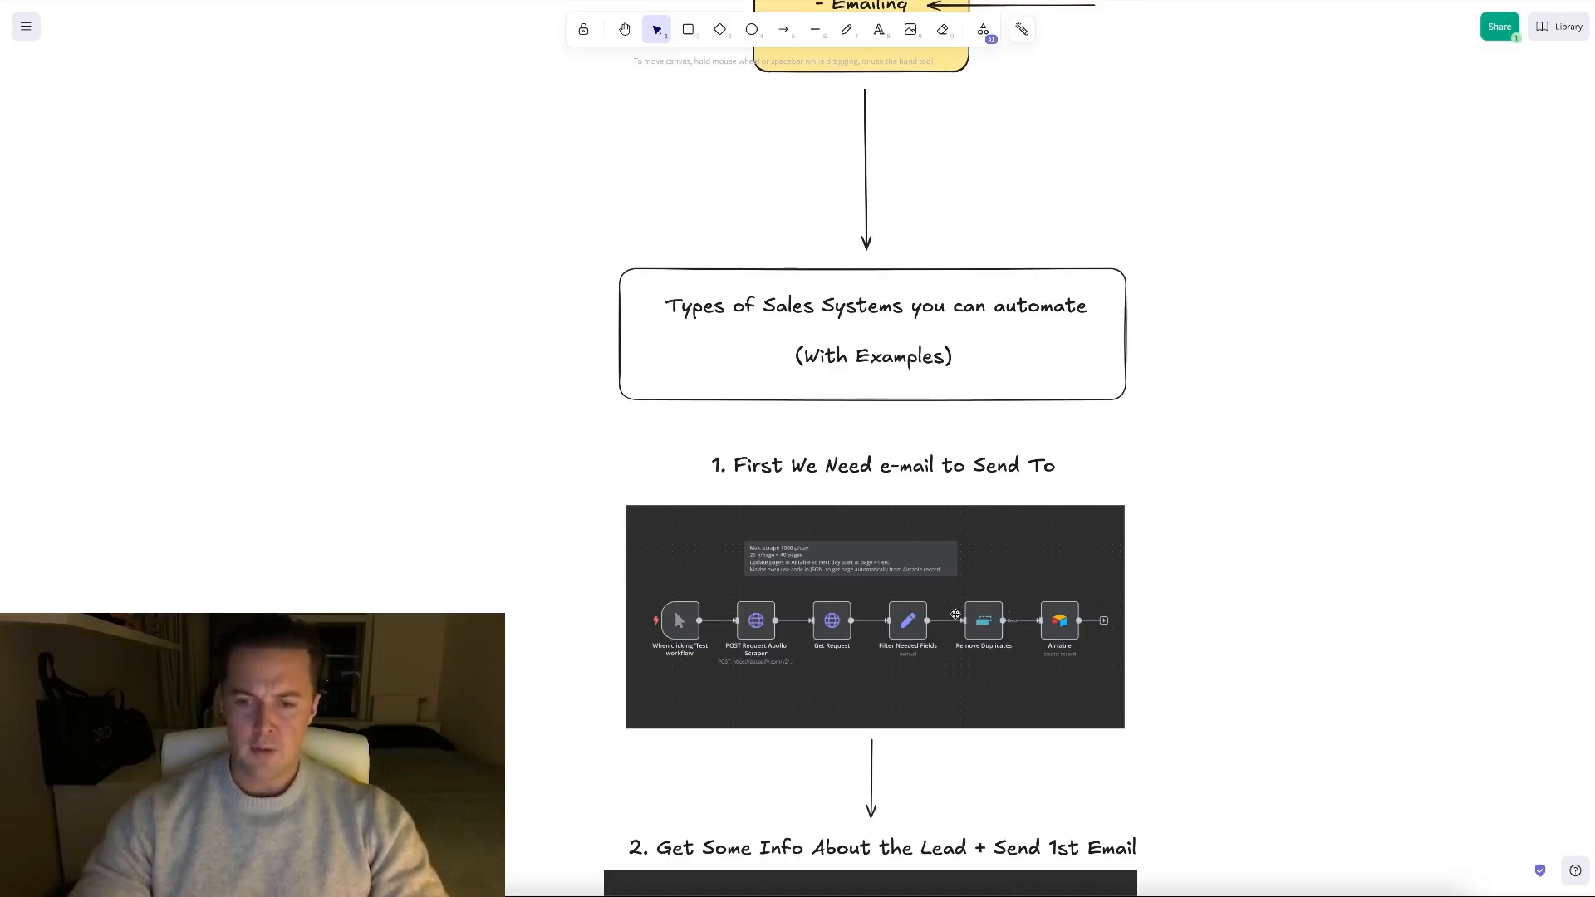
pyautogui.moveTo(999, 660)
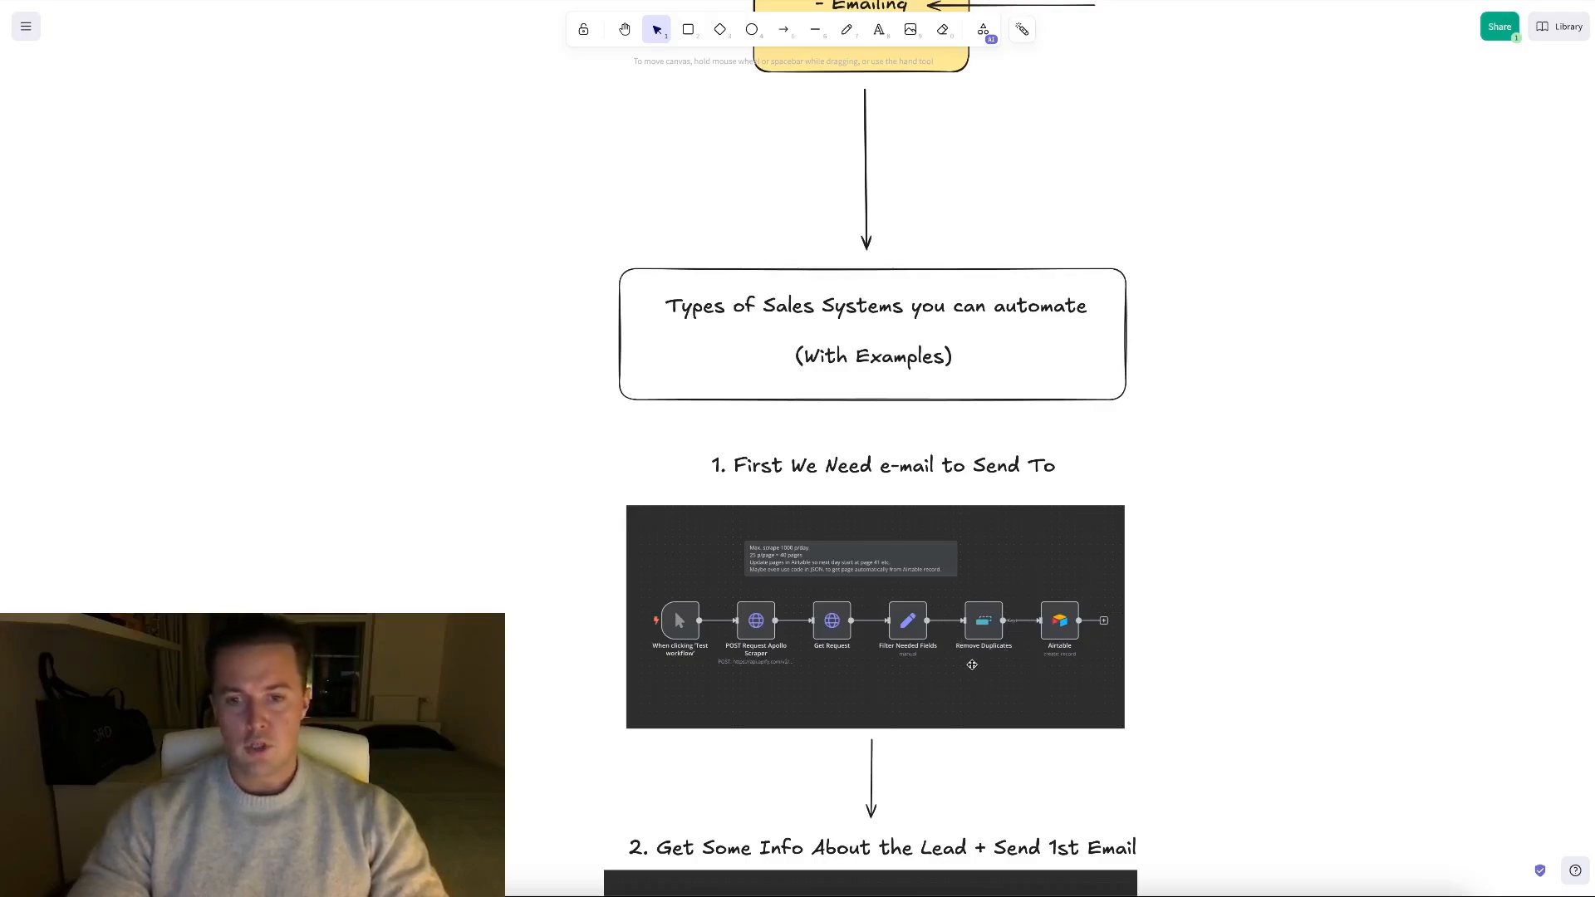
pyautogui.moveTo(981, 661)
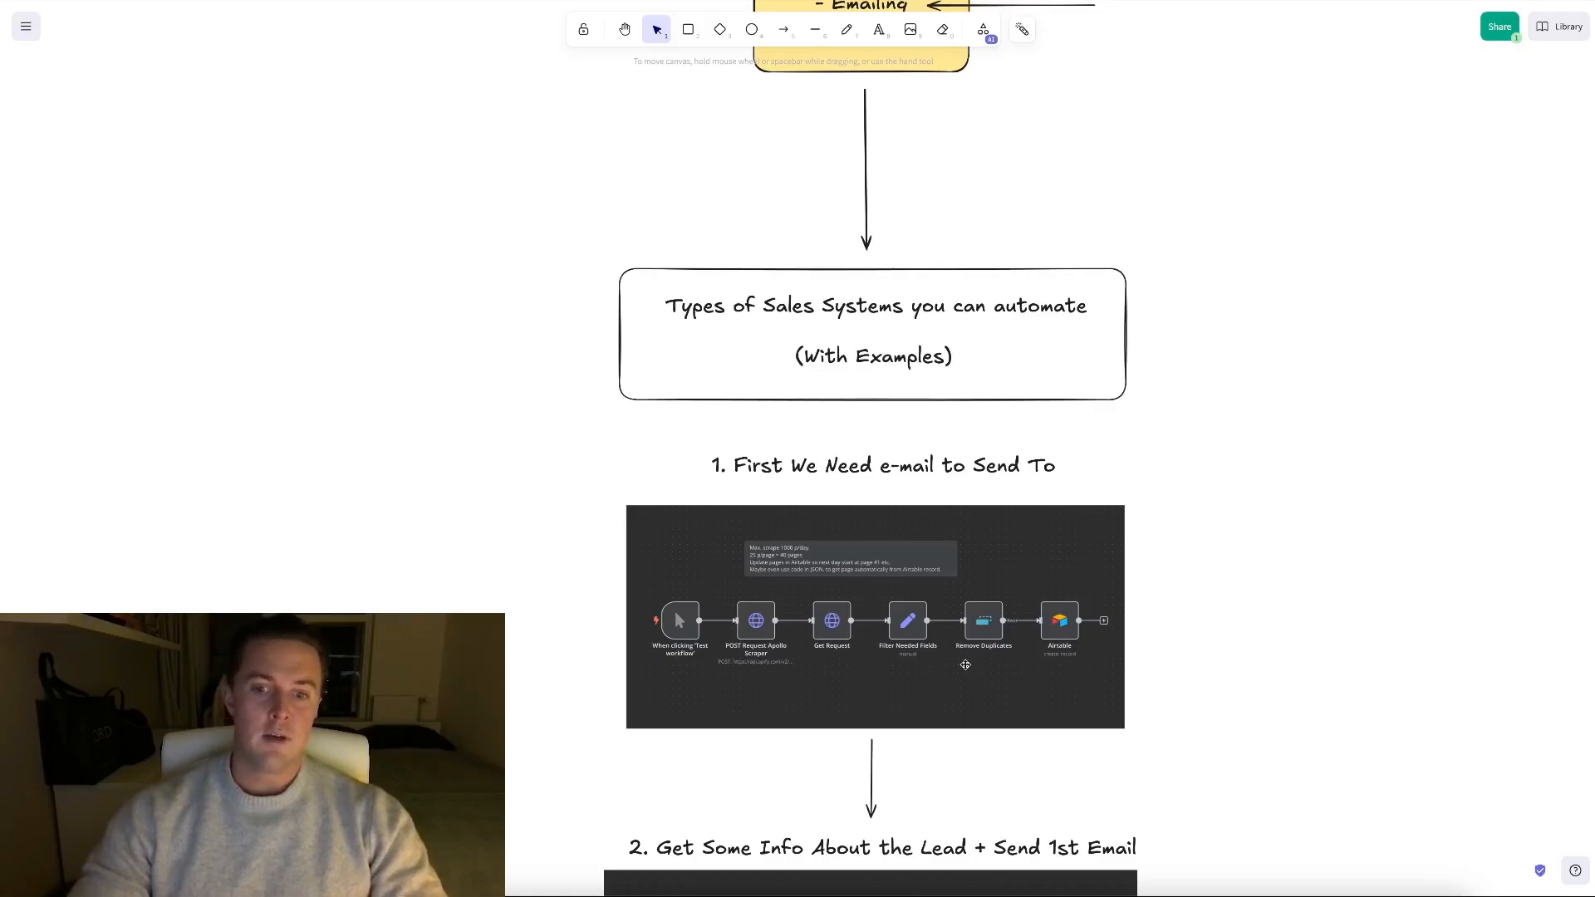
pyautogui.moveTo(954, 664)
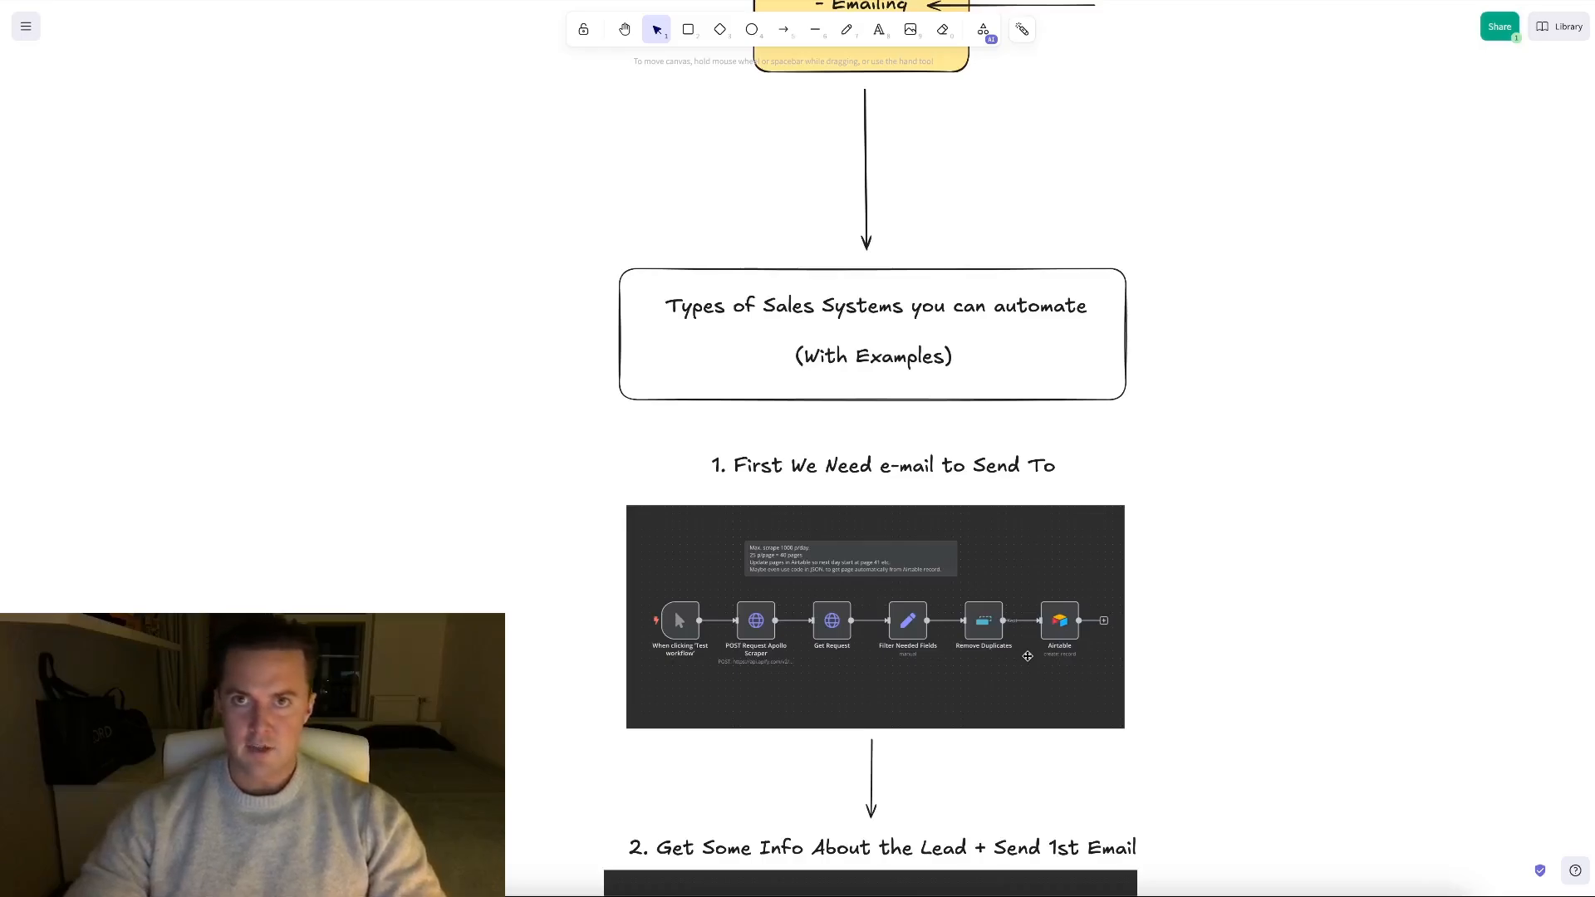
pyautogui.scroll(-3)
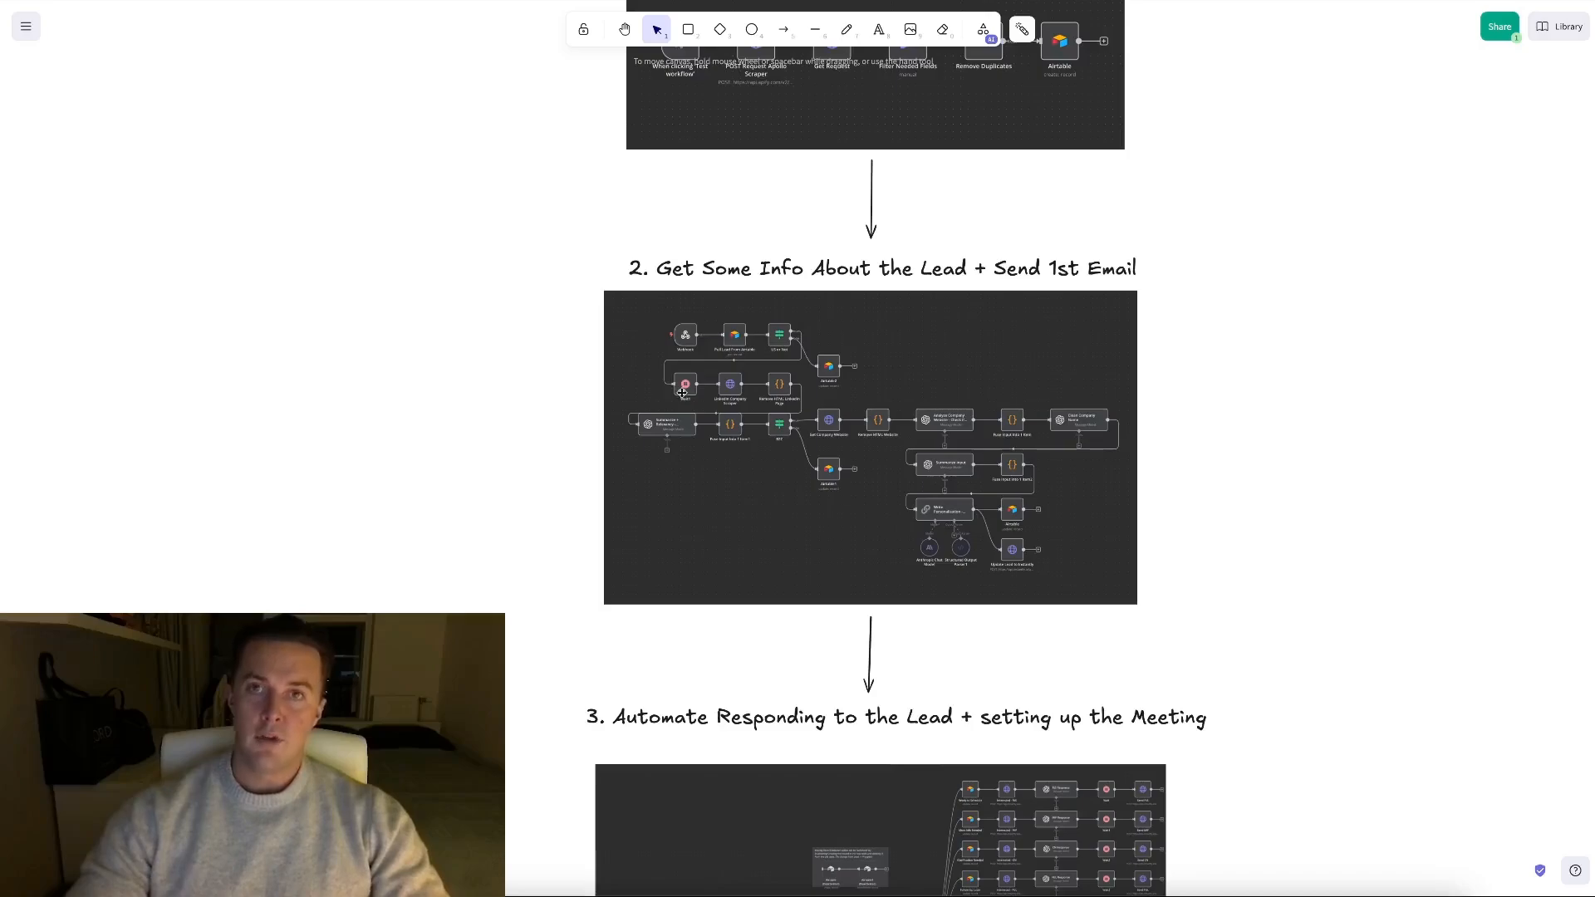
pyautogui.moveTo(748, 401)
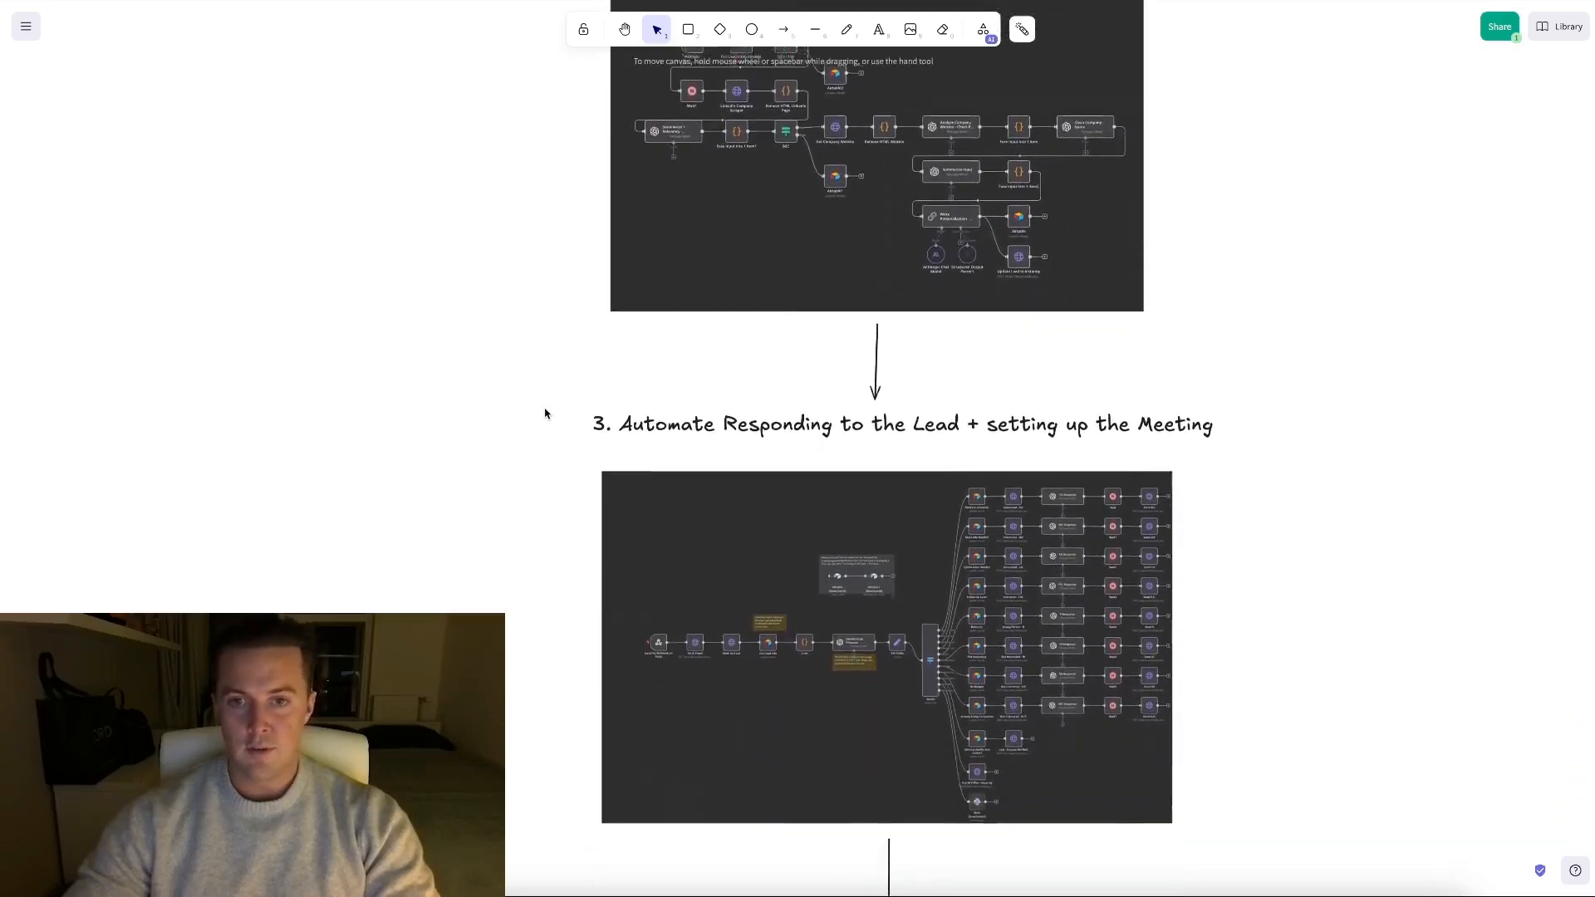
pyautogui.scroll(-3)
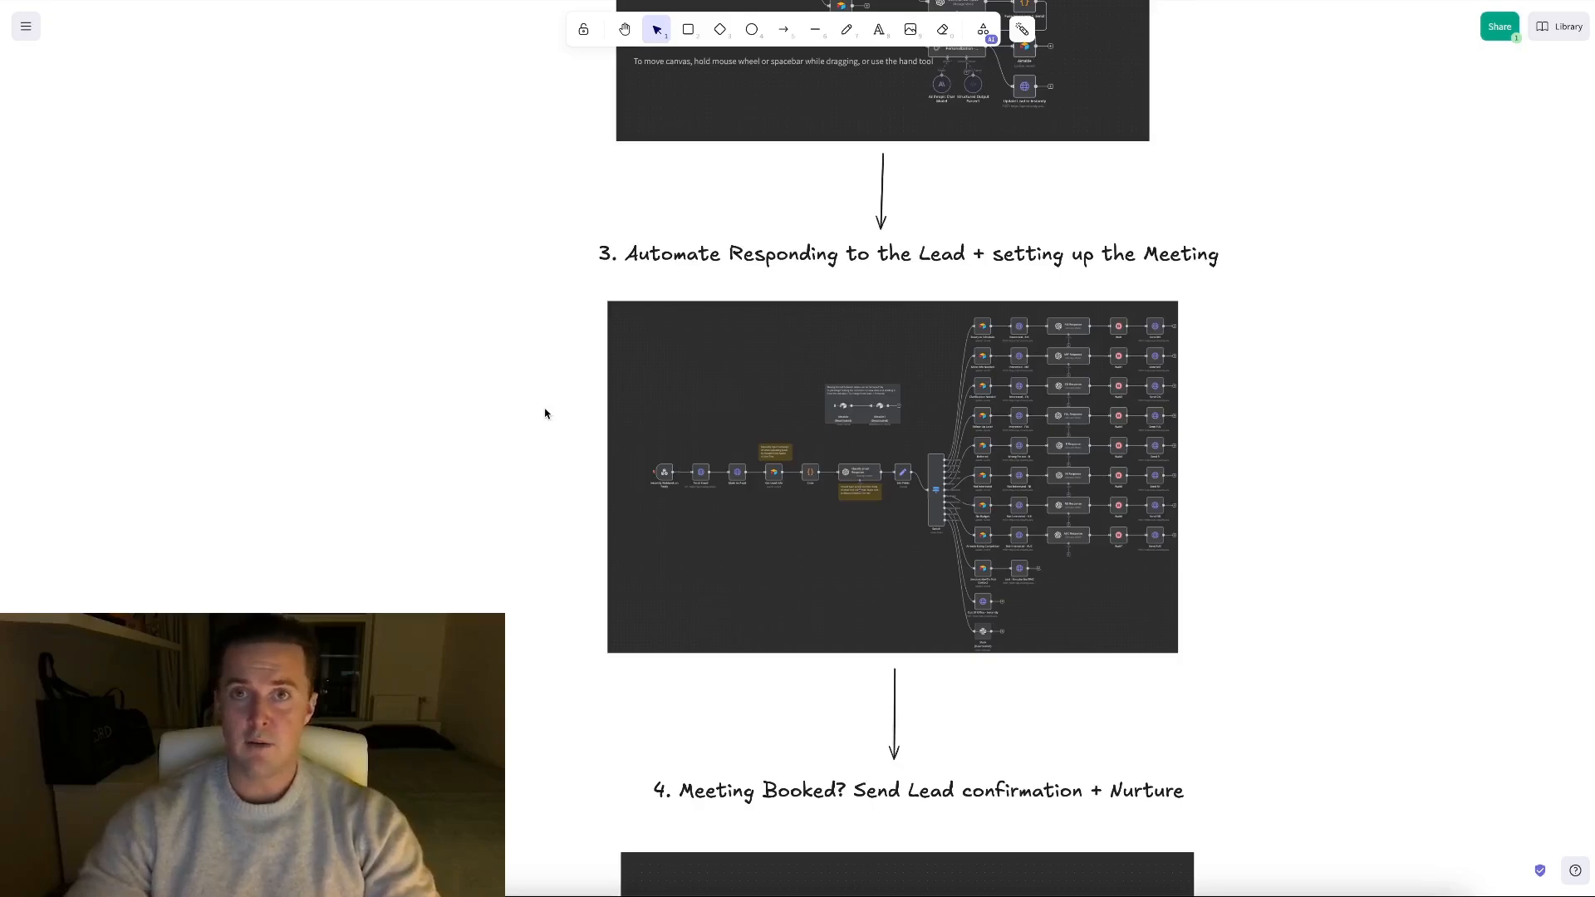
pyautogui.moveTo(709, 414)
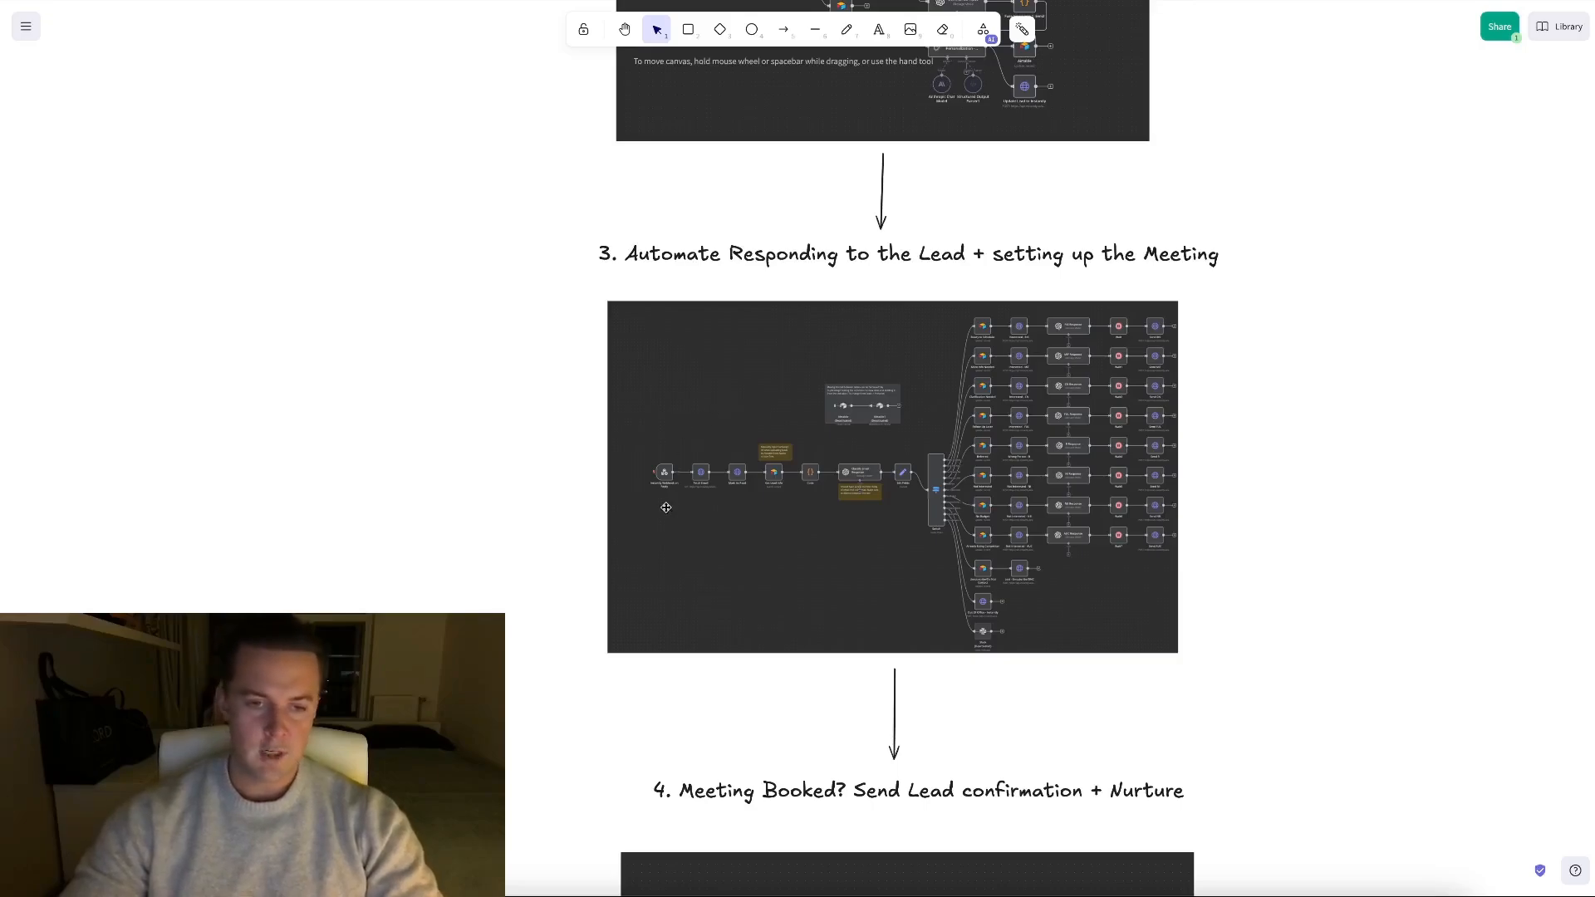
pyautogui.moveTo(690, 501)
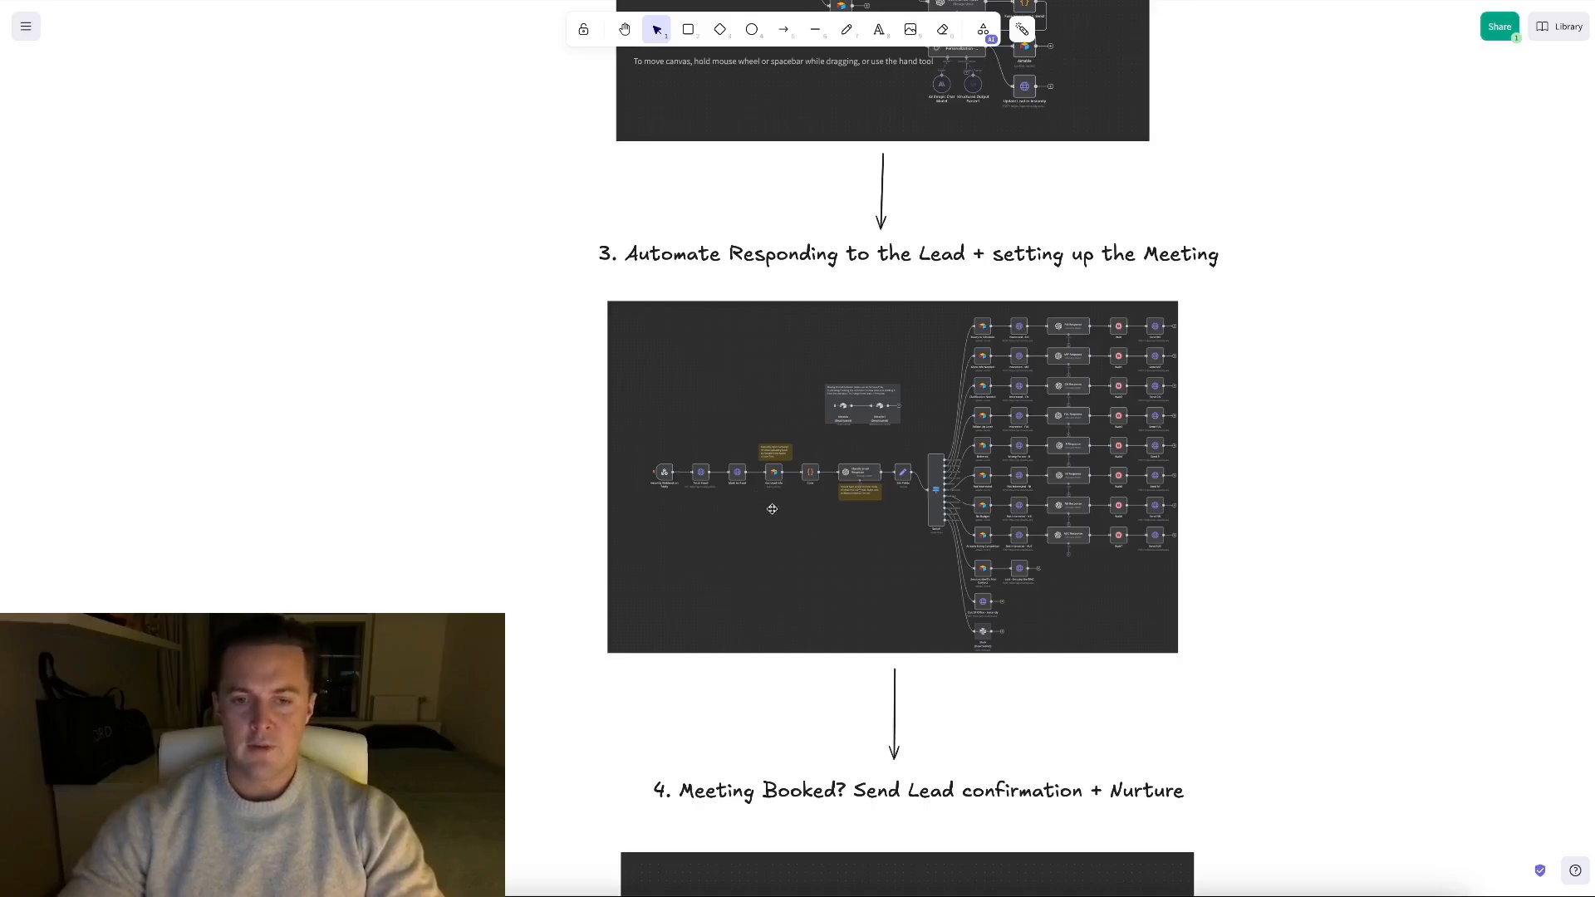
pyautogui.moveTo(772, 505)
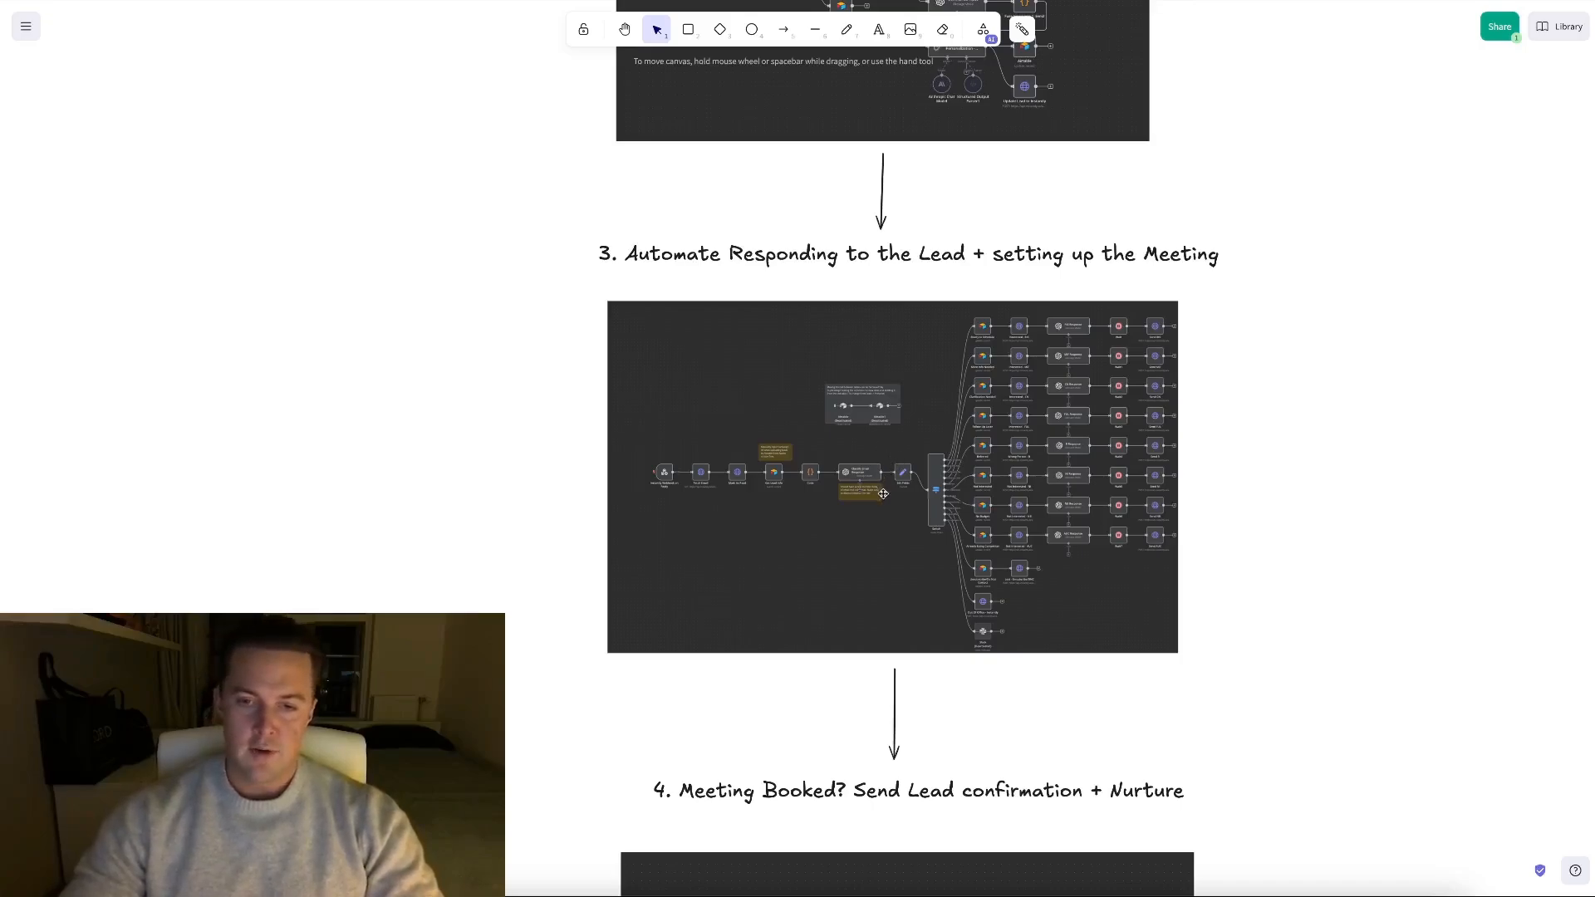
pyautogui.moveTo(947, 364)
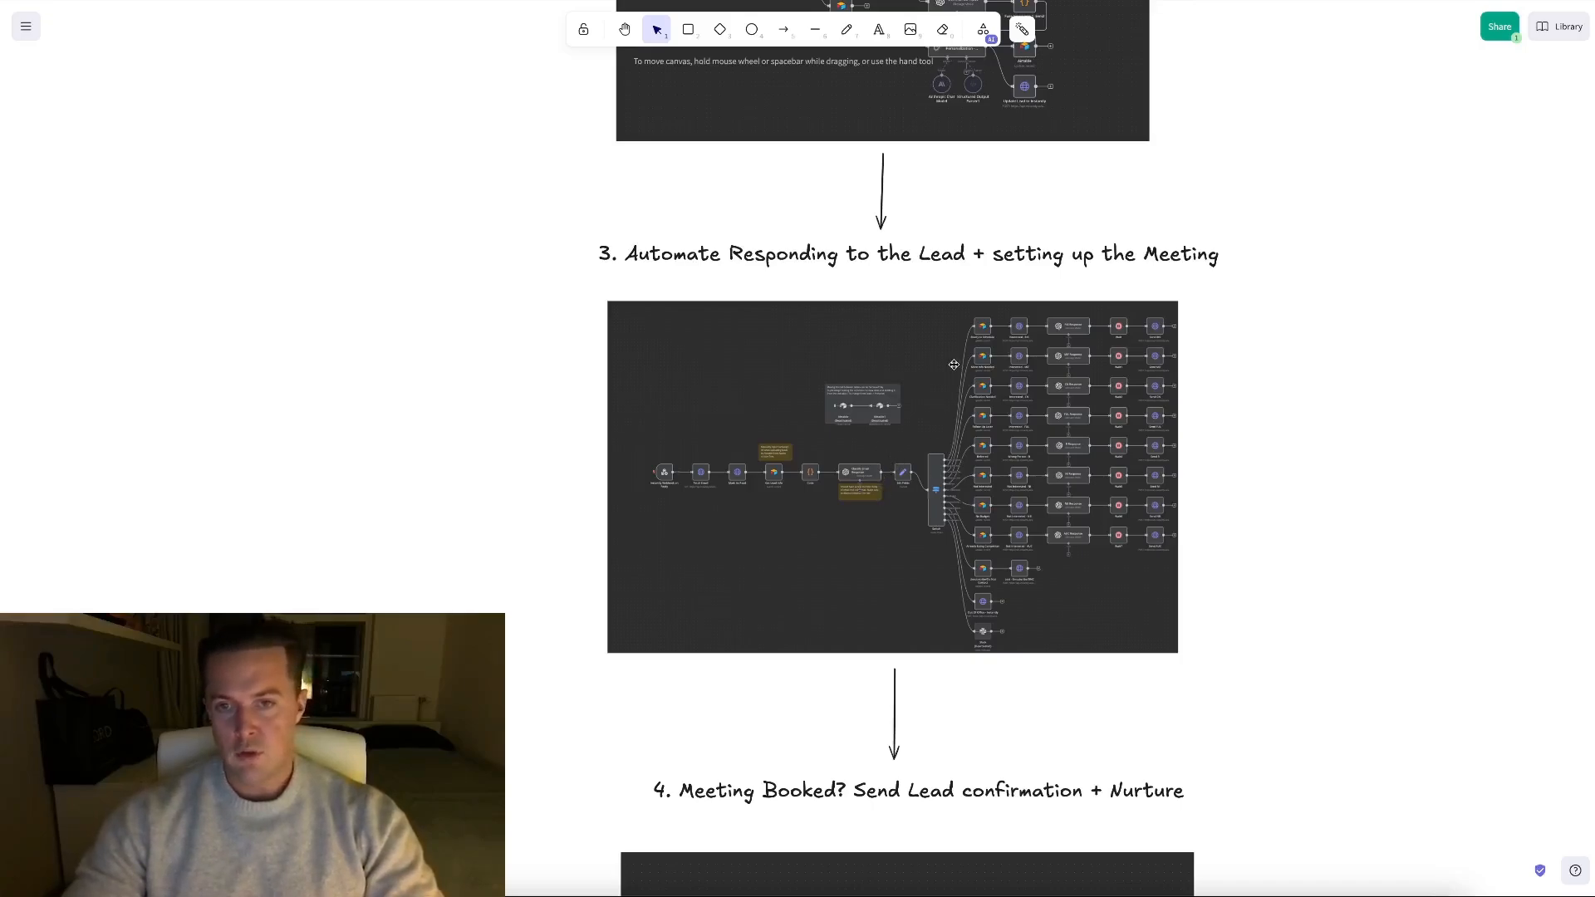
pyautogui.moveTo(961, 330)
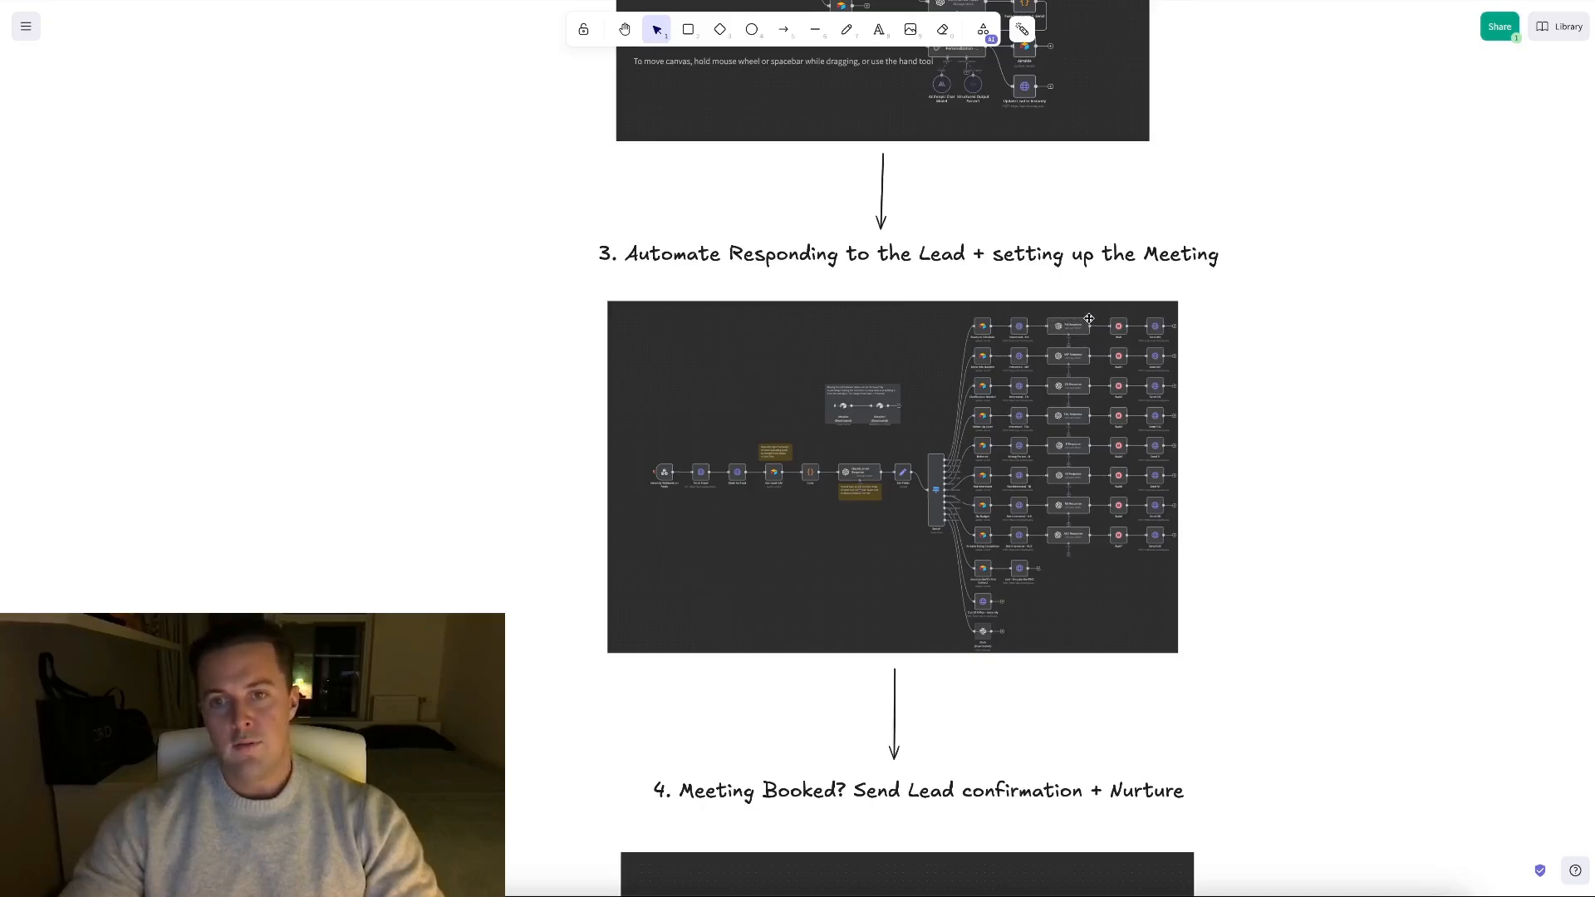
pyautogui.moveTo(1056, 332)
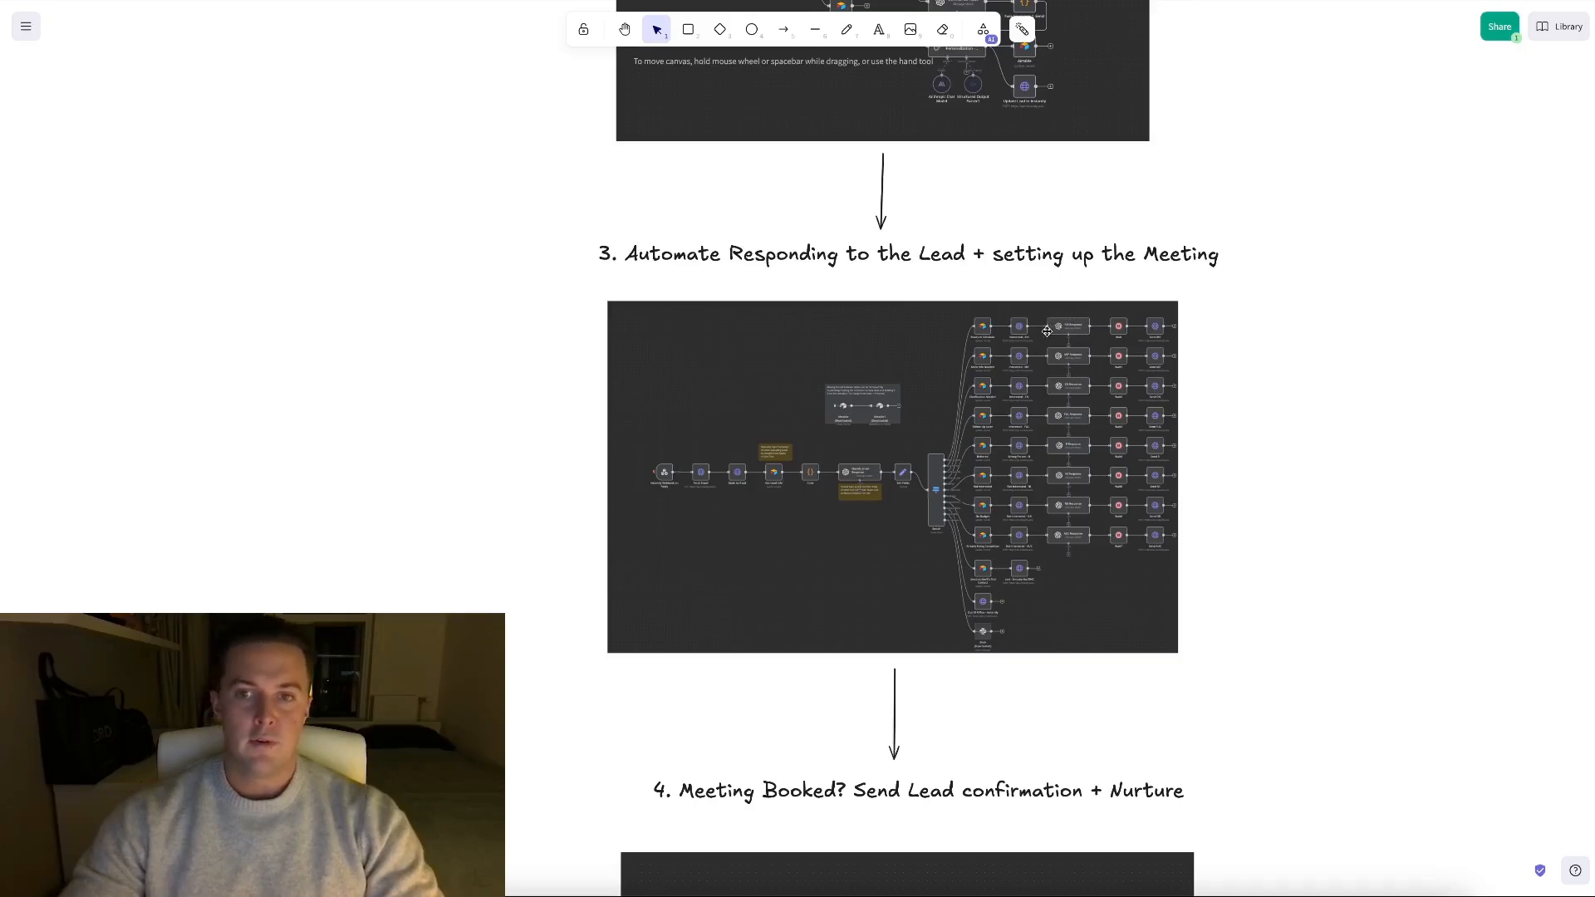
pyautogui.moveTo(1084, 332)
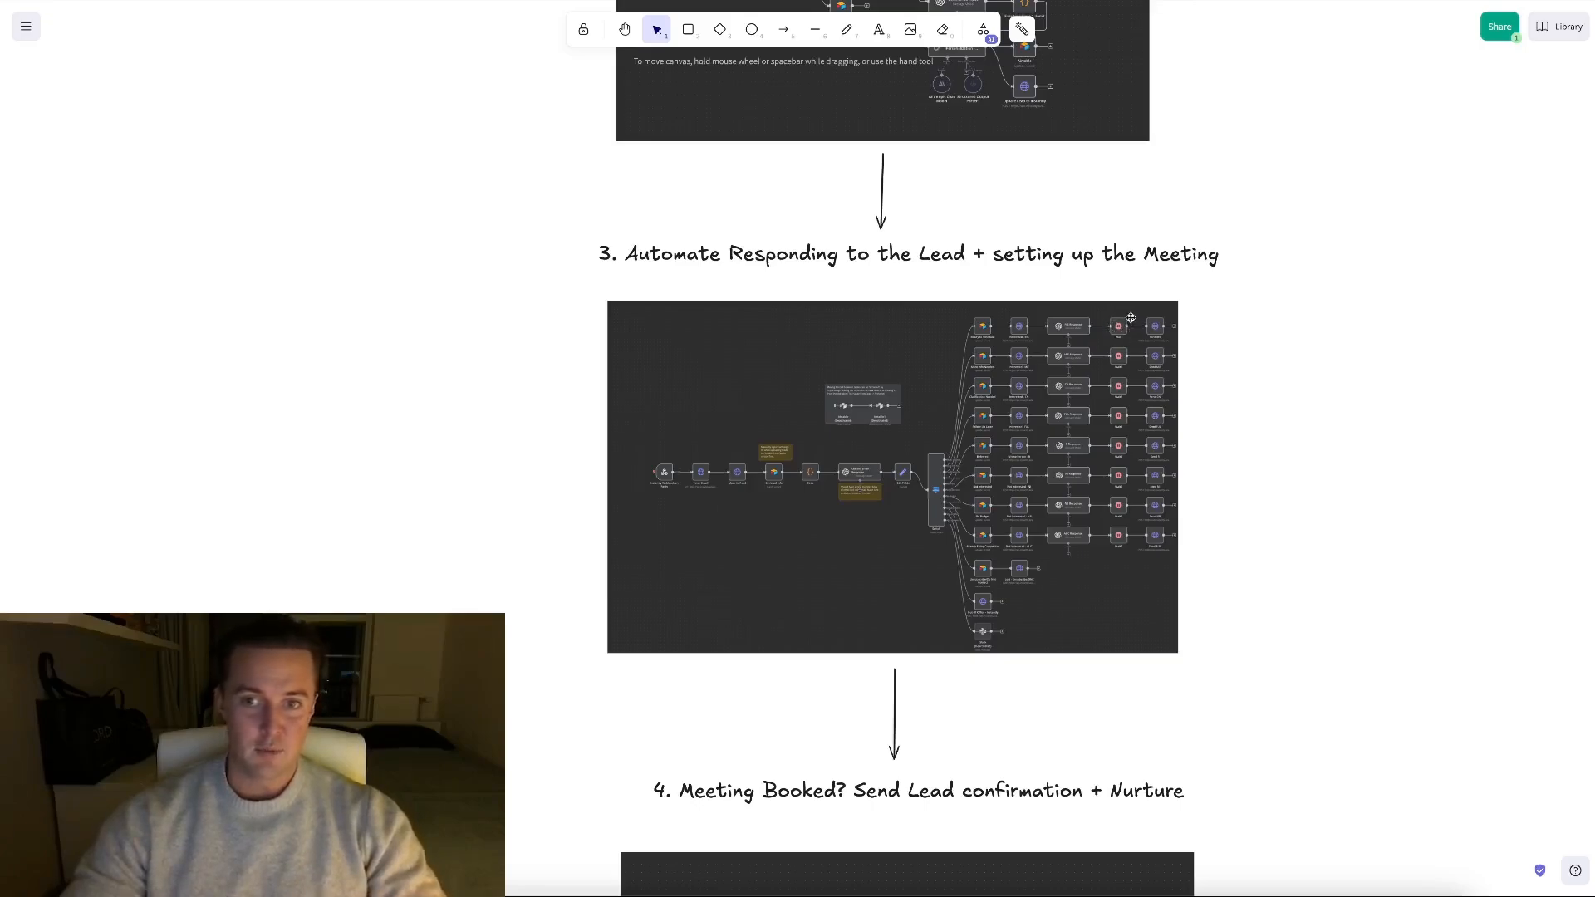
pyautogui.moveTo(1141, 337)
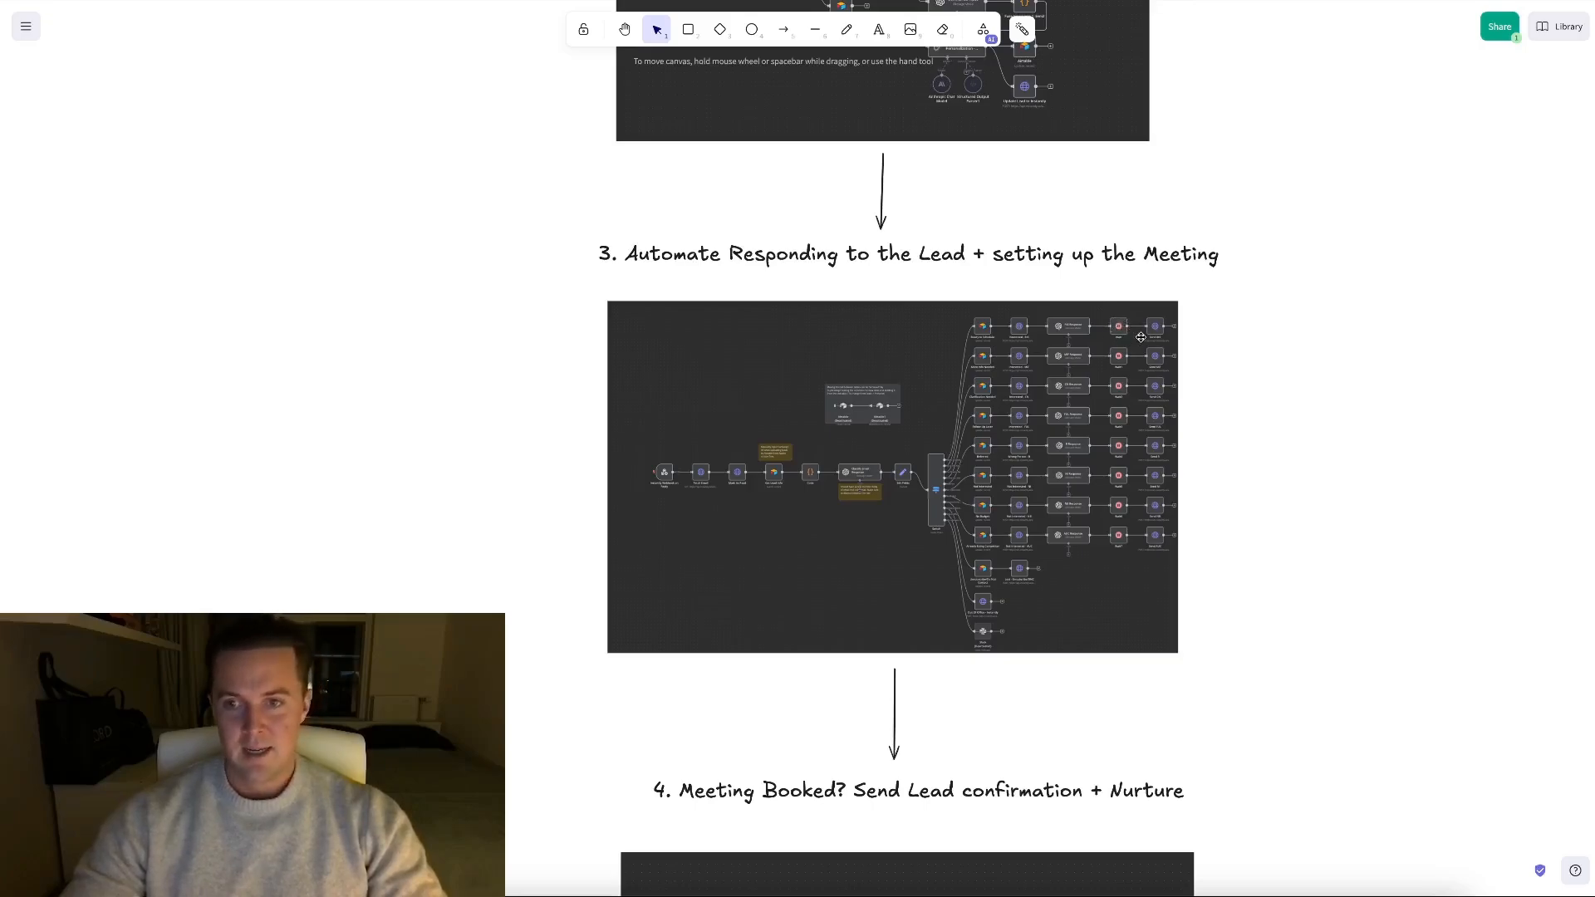
pyautogui.moveTo(1150, 337)
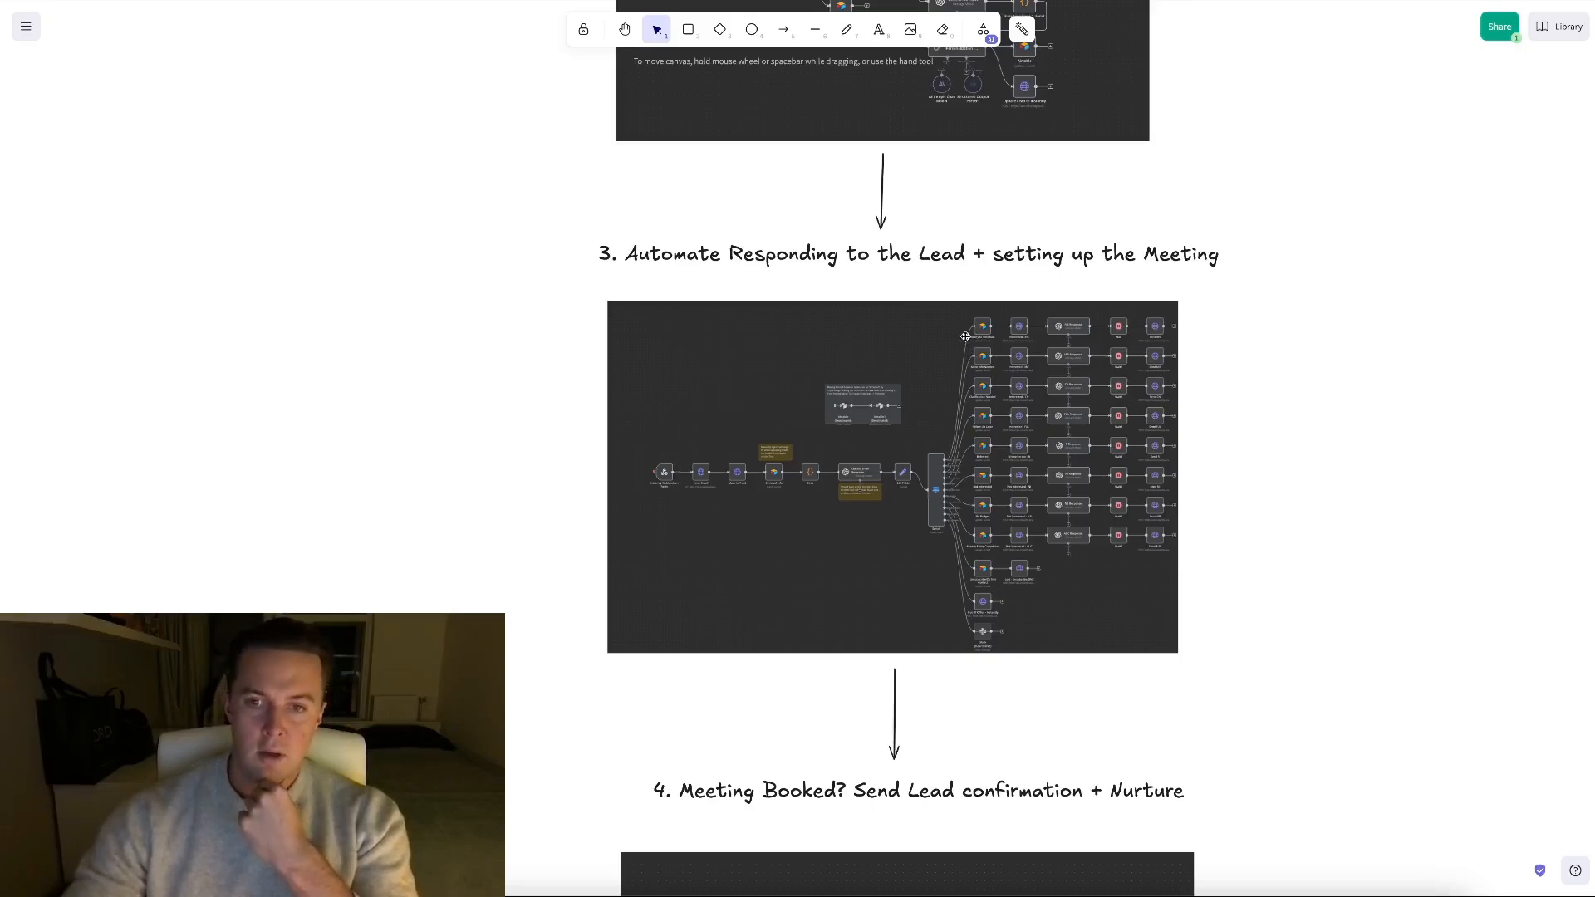
pyautogui.moveTo(935, 403)
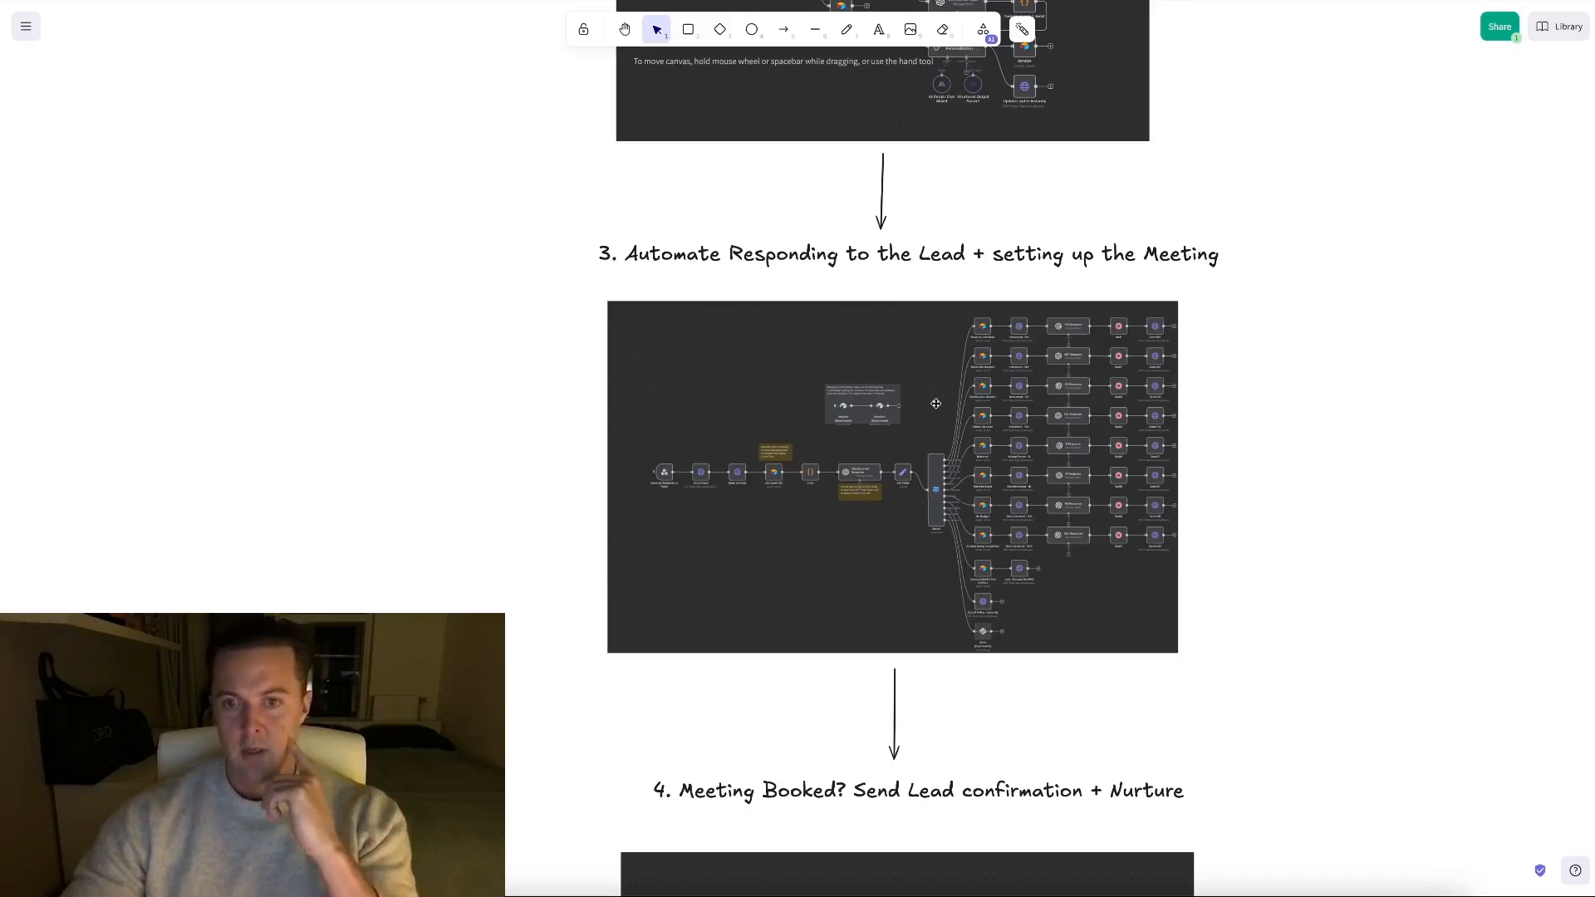
pyautogui.moveTo(941, 456)
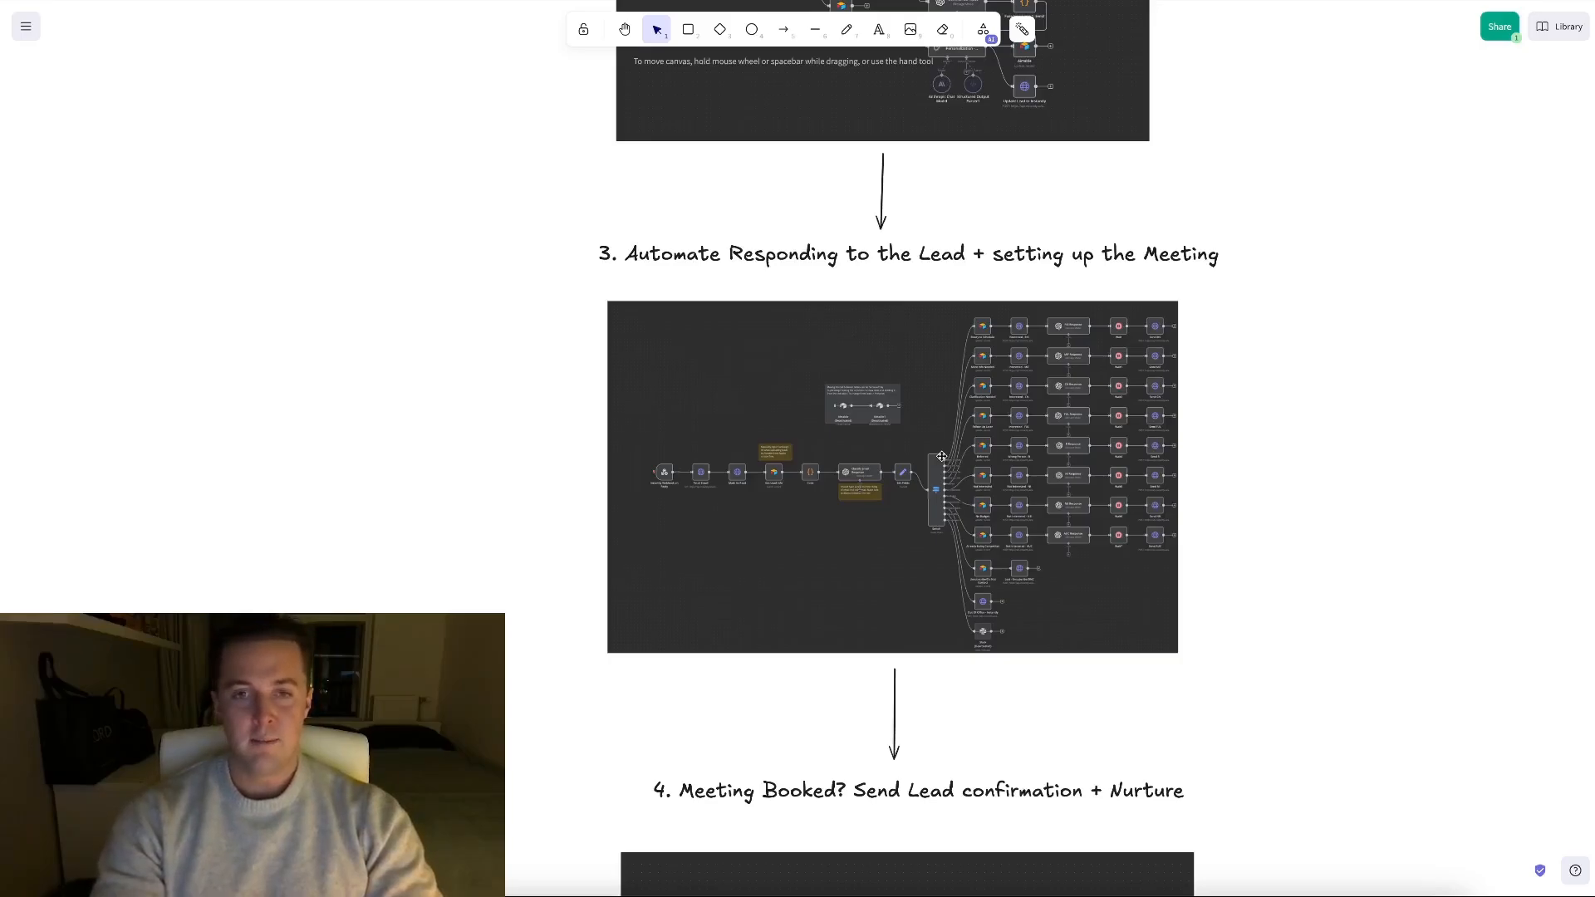
pyautogui.scroll(-3)
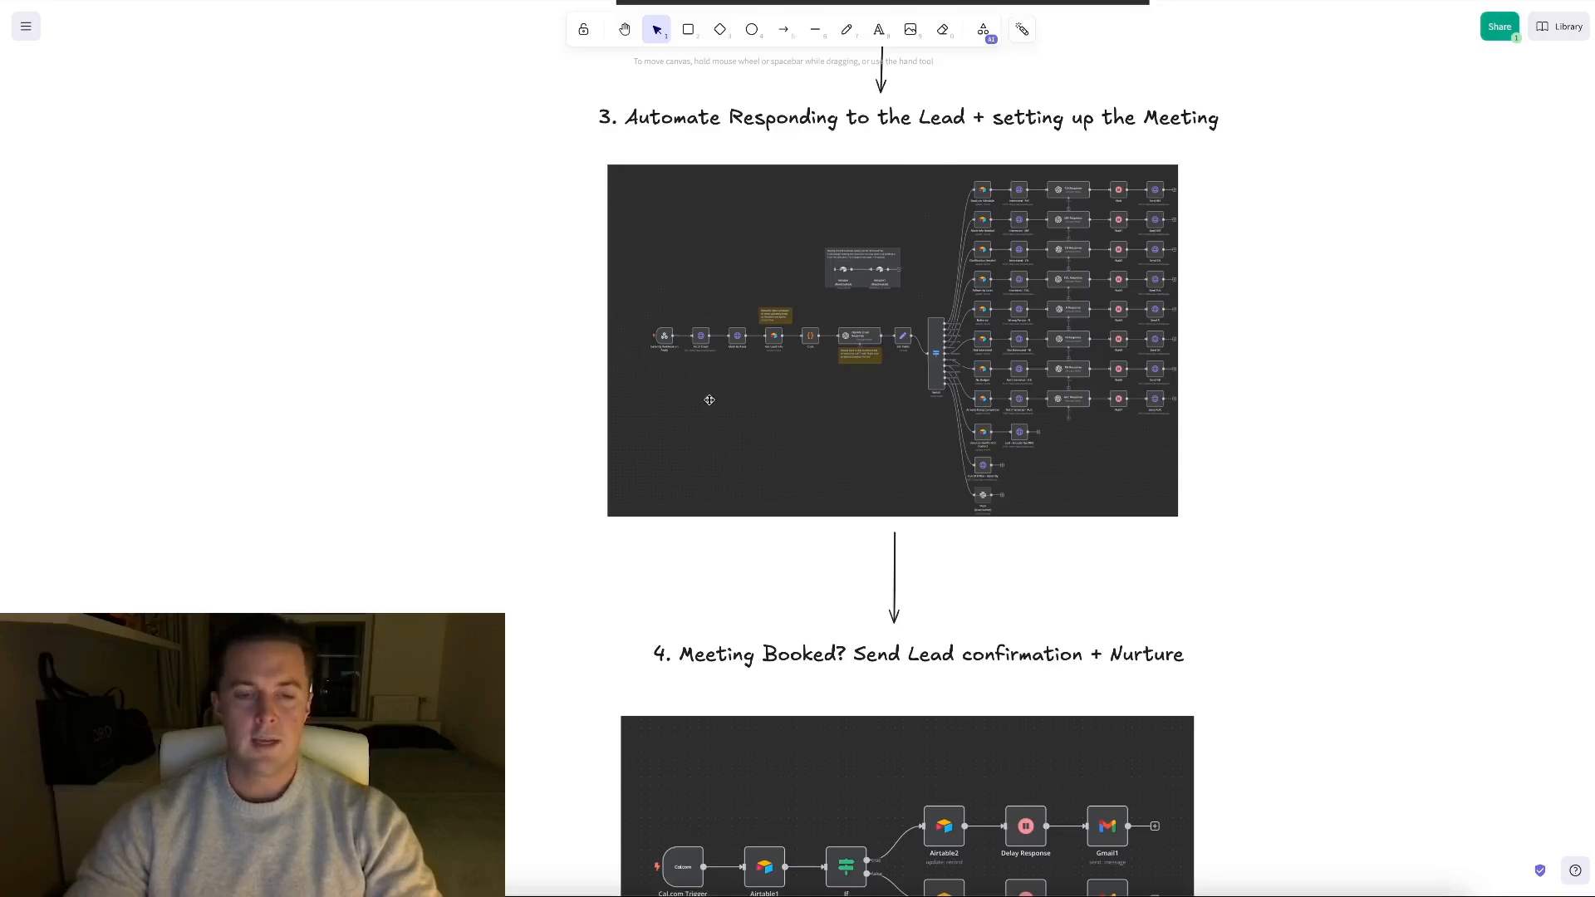
pyautogui.moveTo(825, 356)
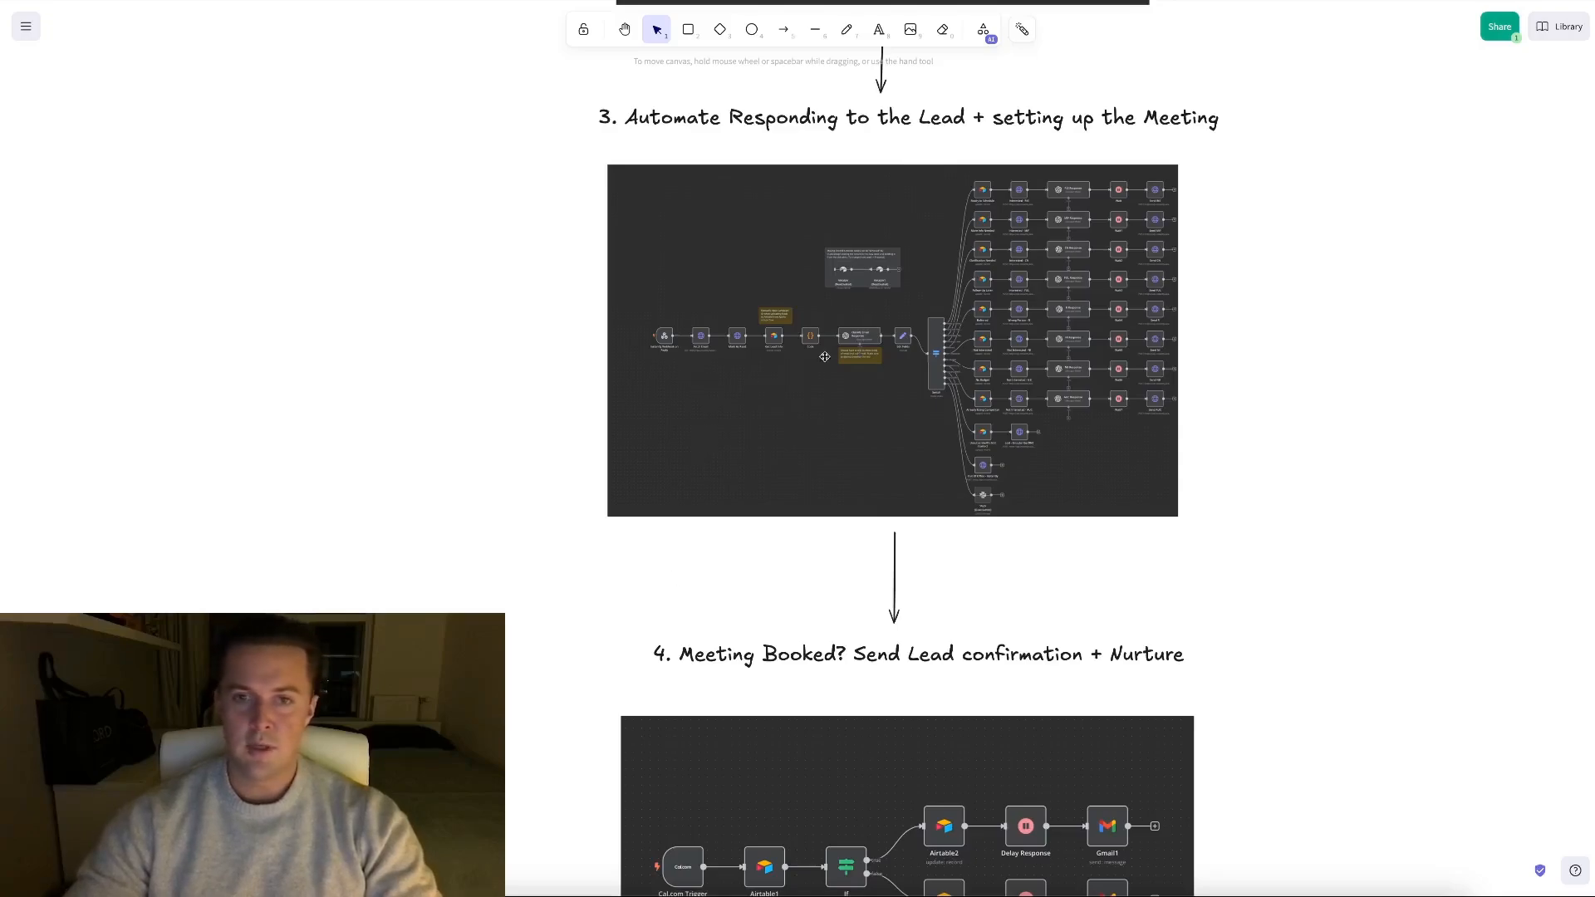
pyautogui.moveTo(777, 353)
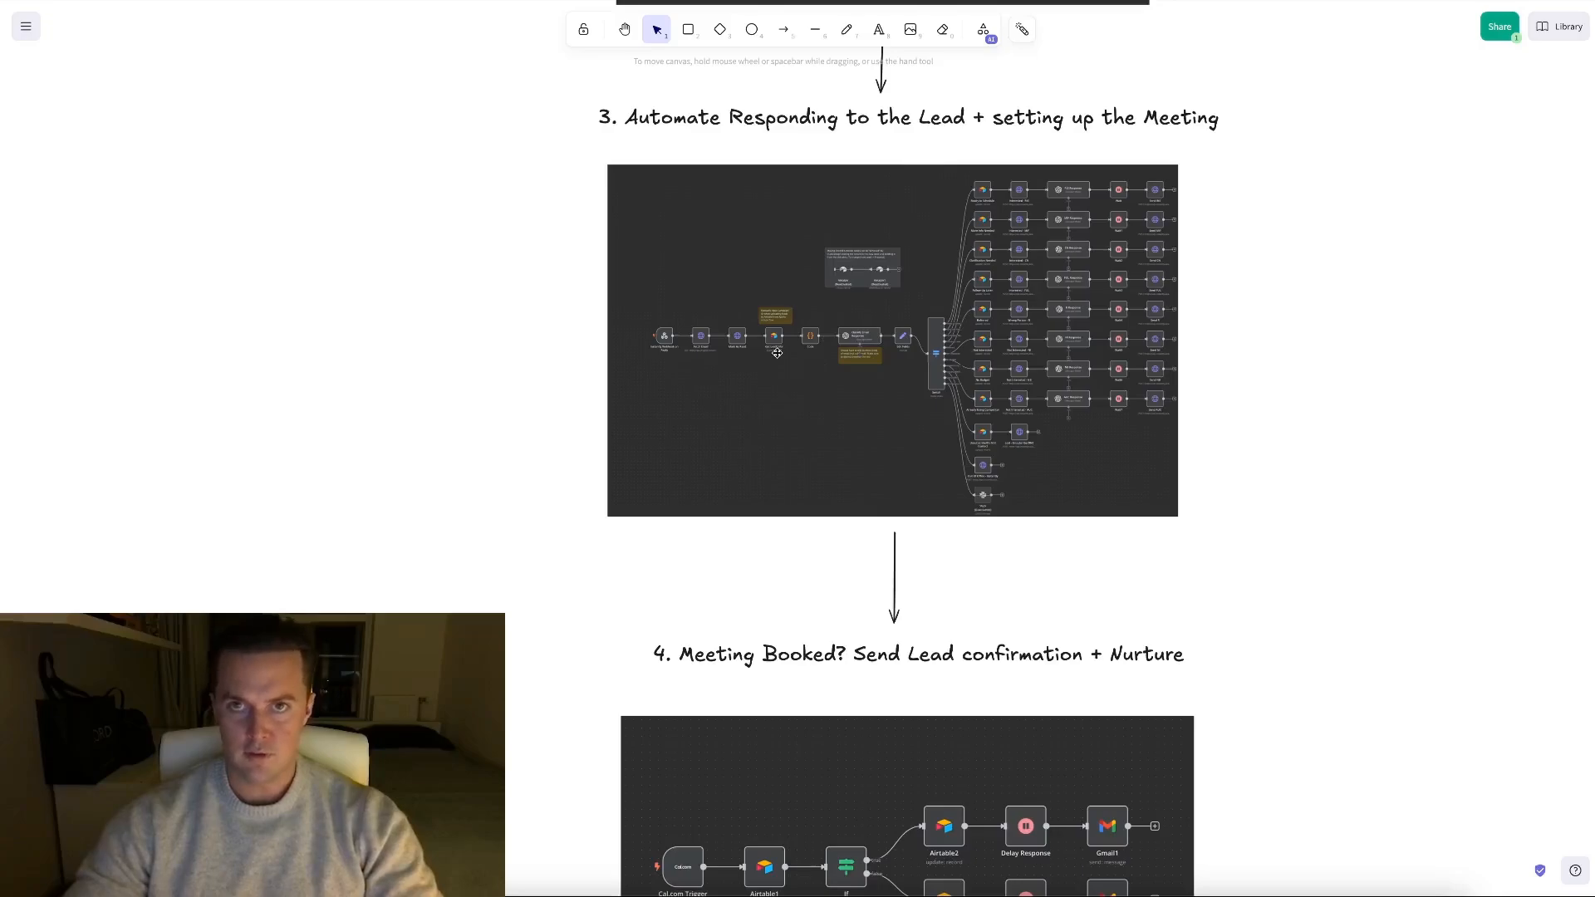
pyautogui.scroll(-3)
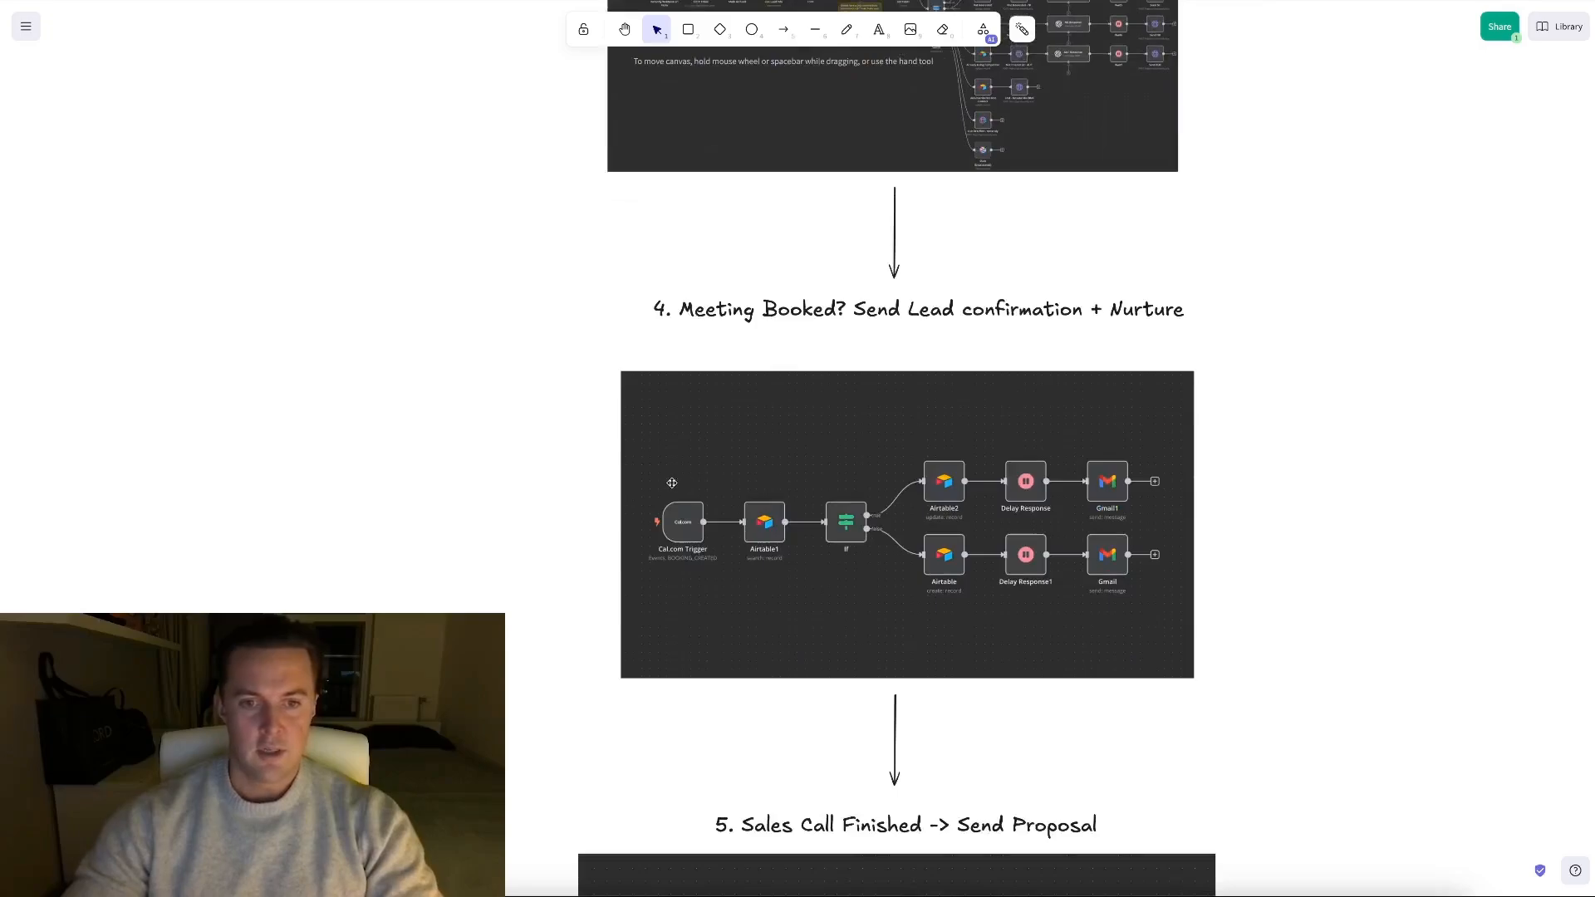
pyautogui.moveTo(727, 541)
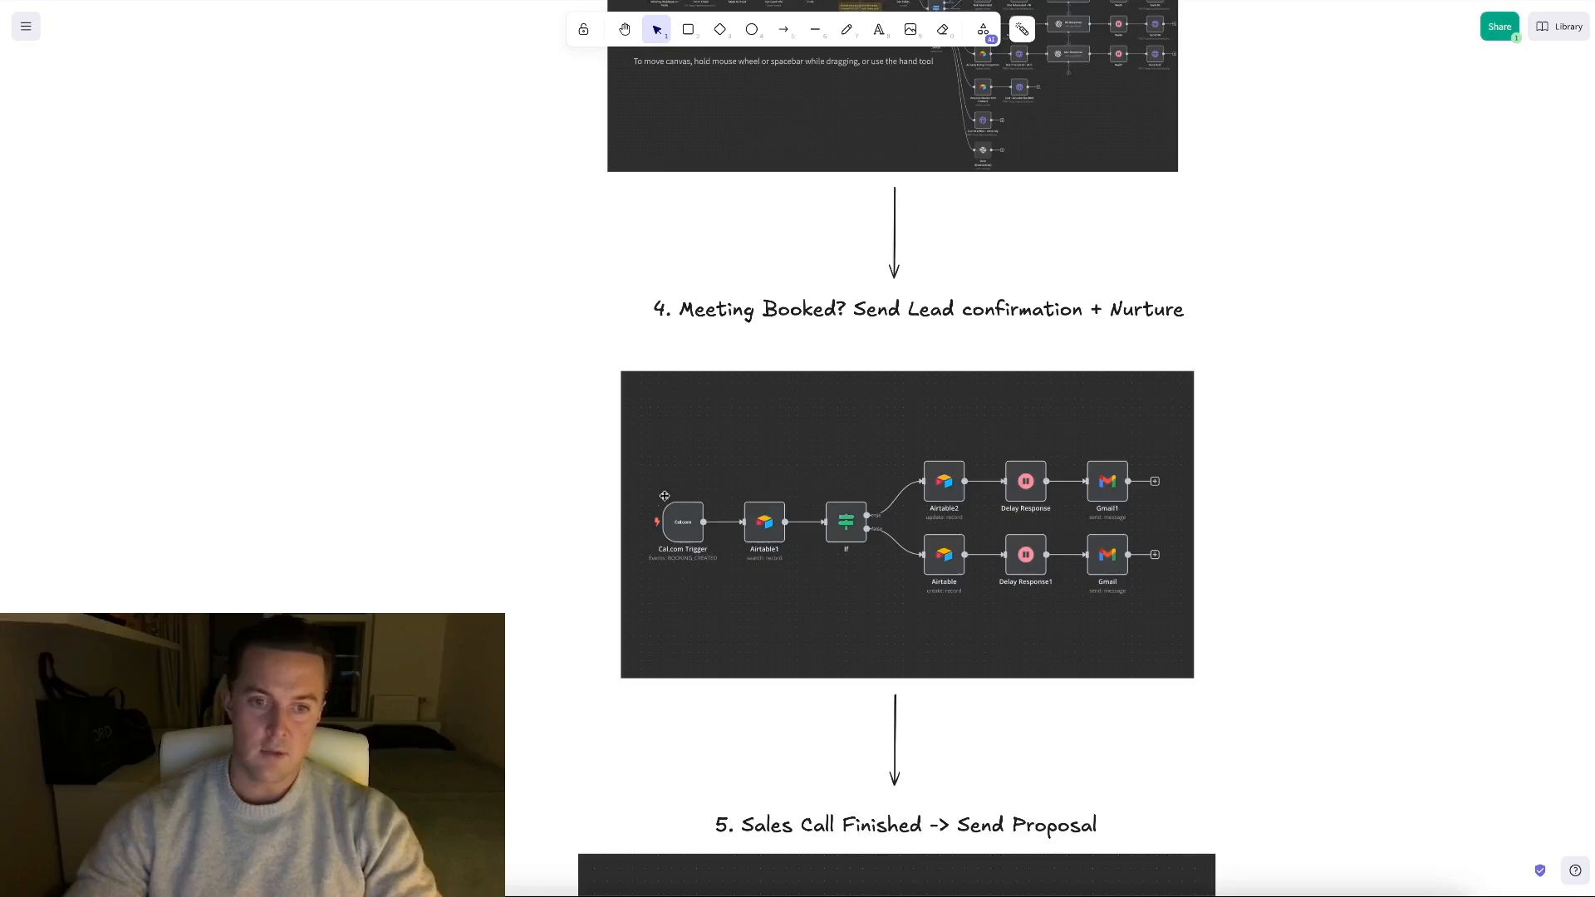
pyautogui.moveTo(695, 586)
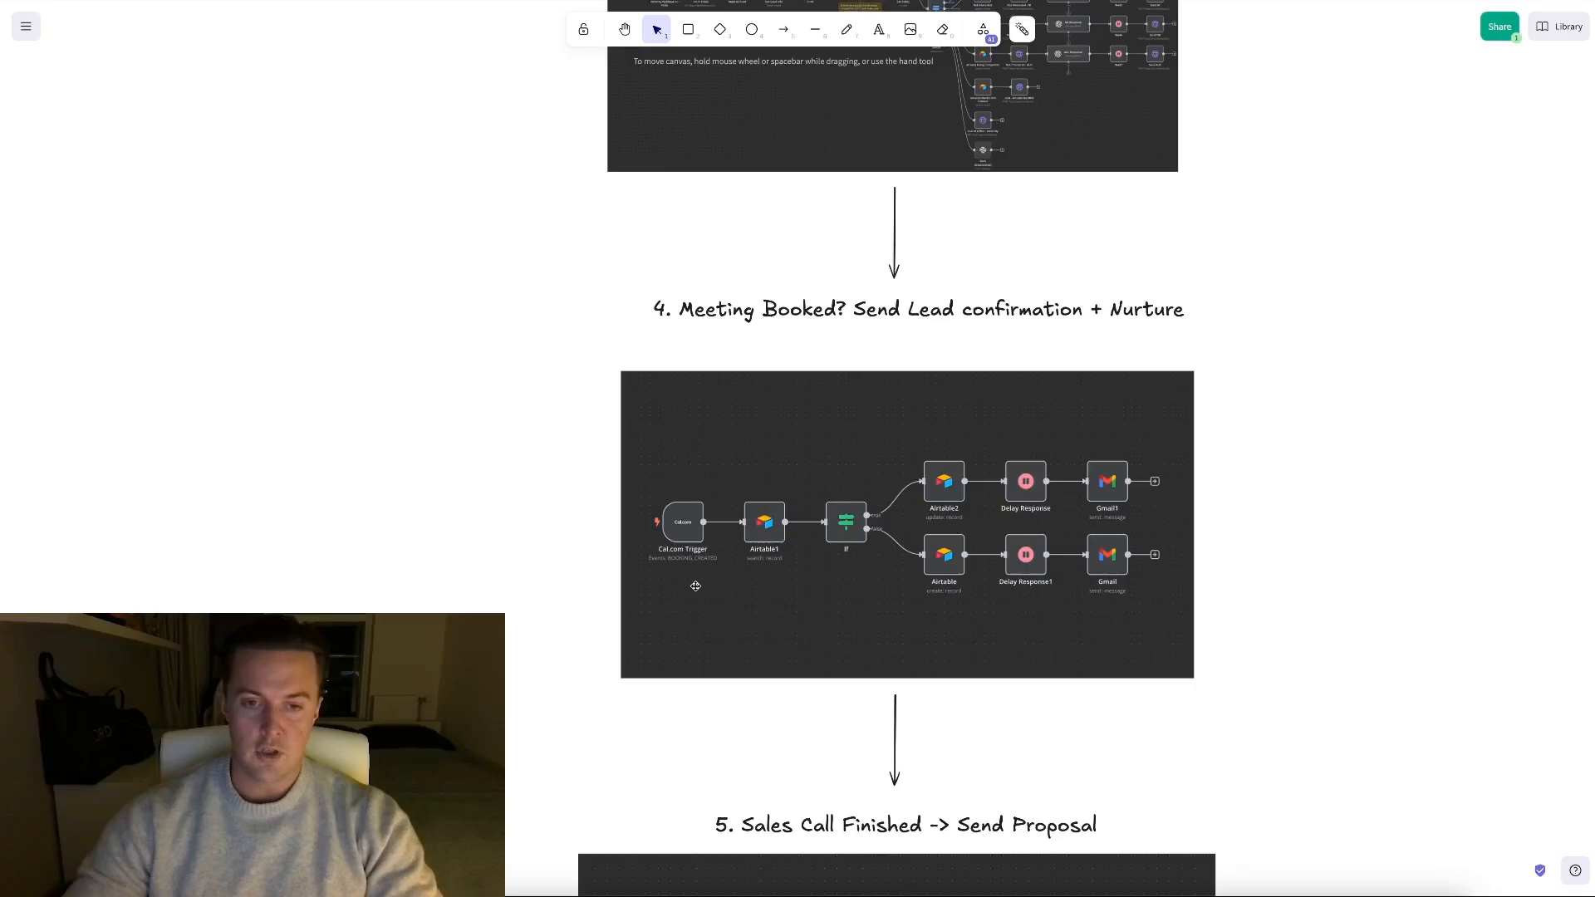
pyautogui.moveTo(710, 562)
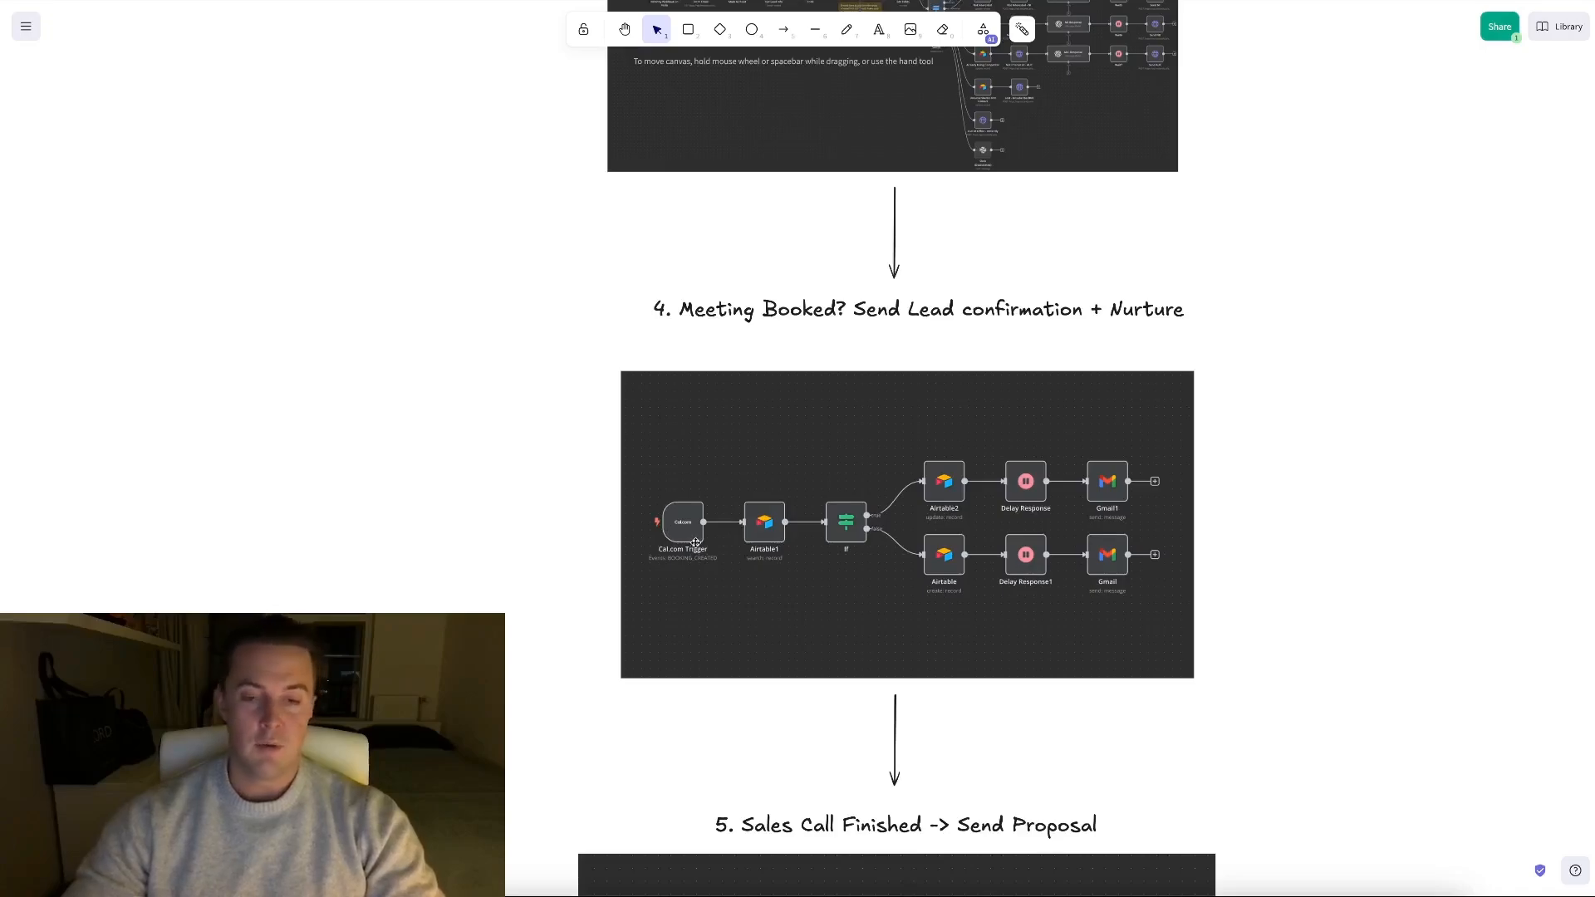
pyautogui.moveTo(802, 547)
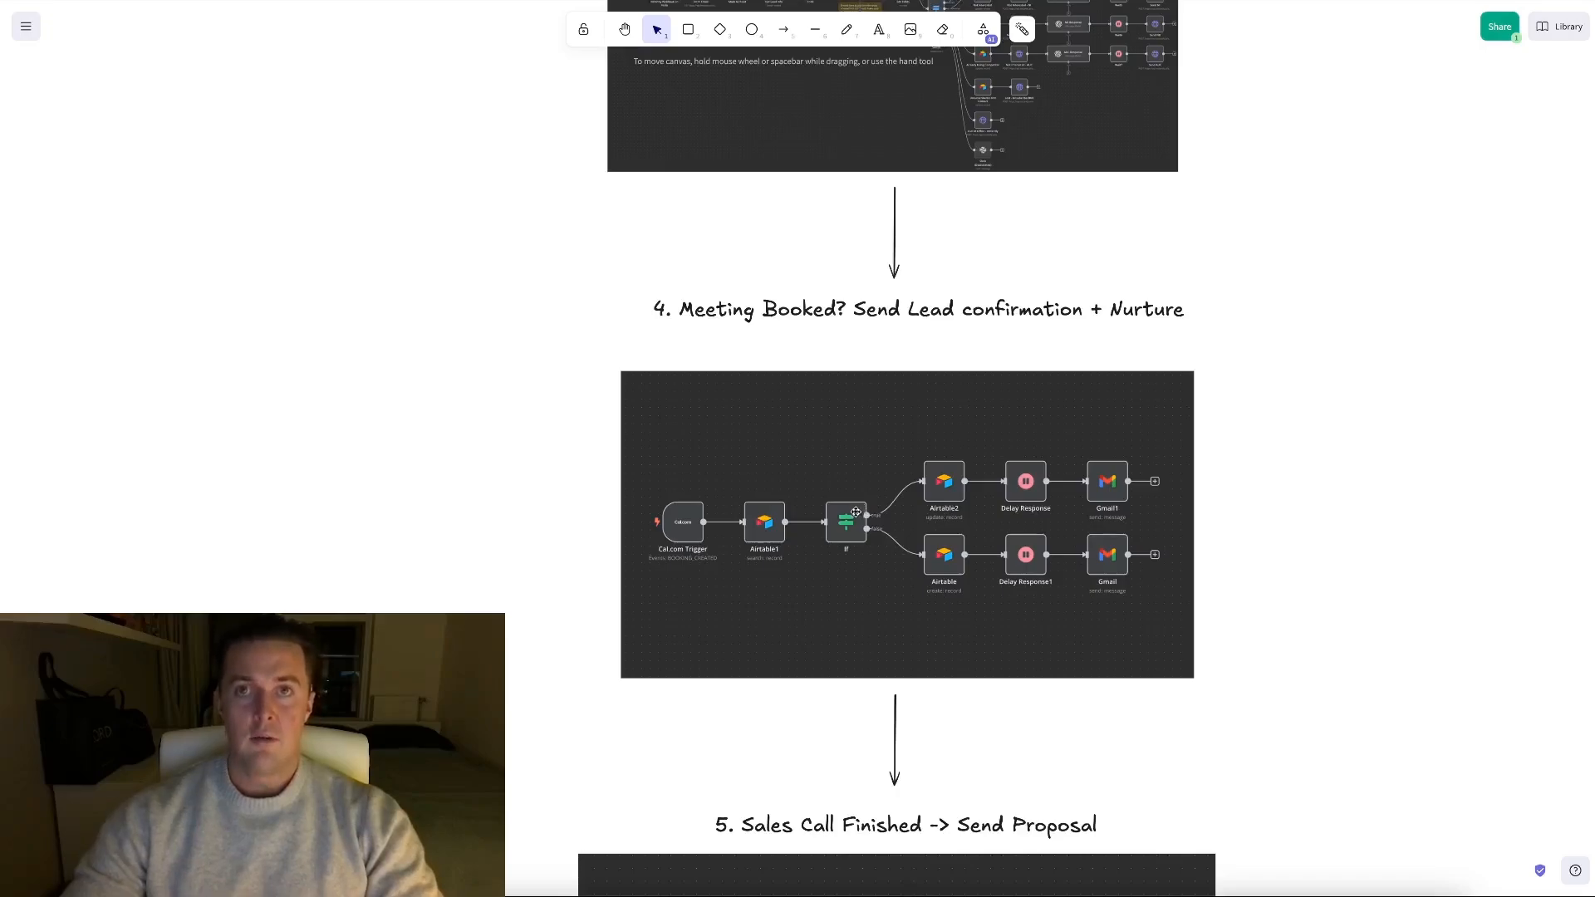
pyautogui.moveTo(922, 568)
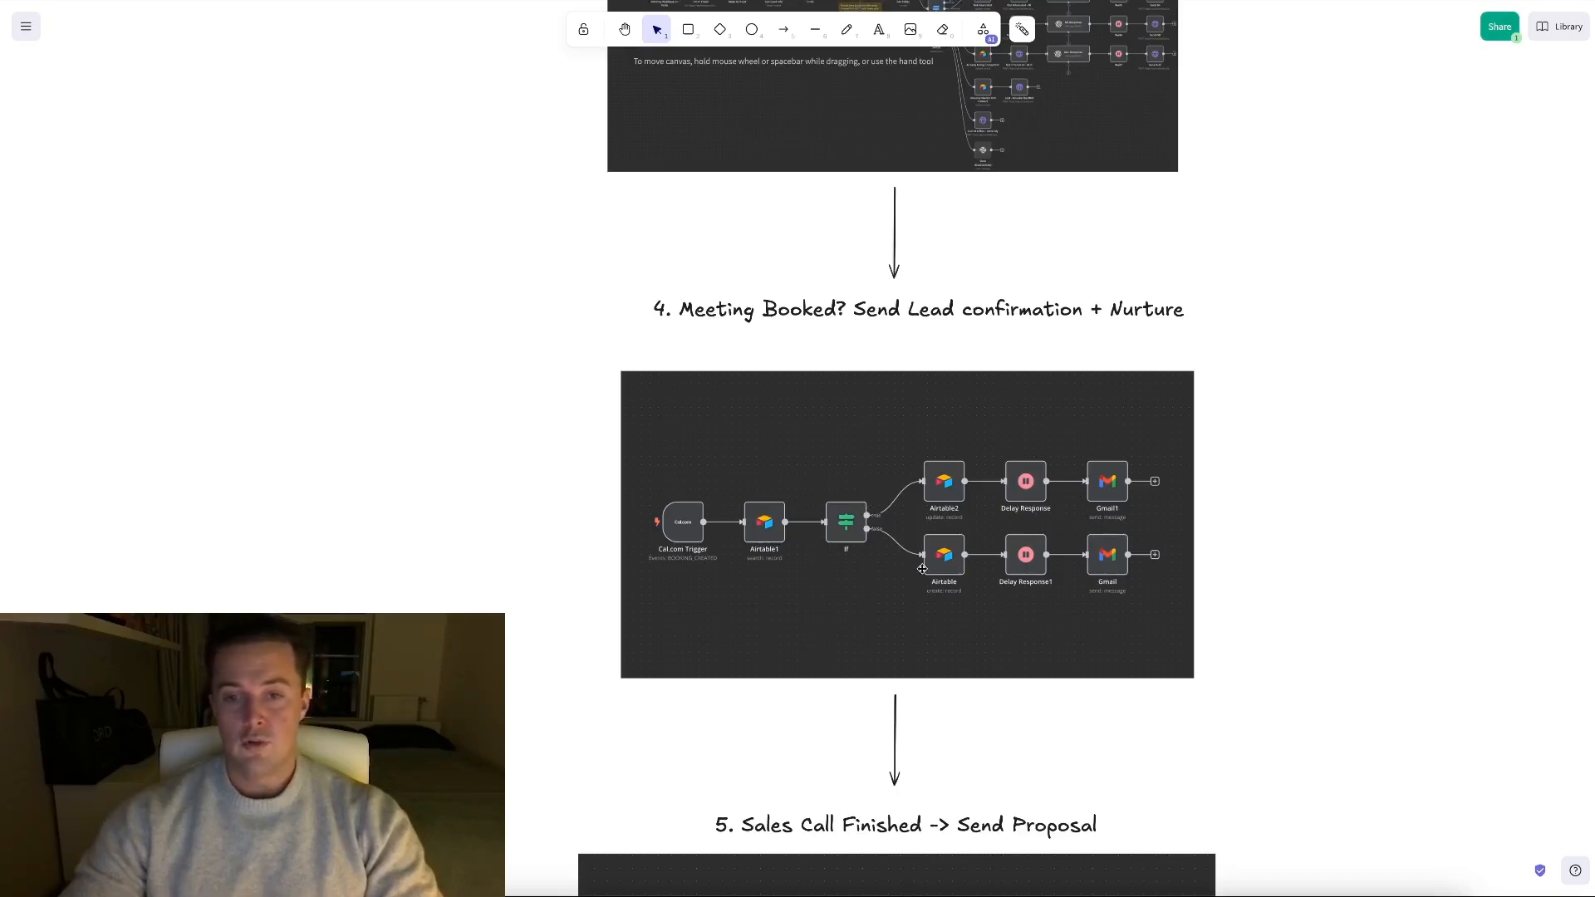
pyautogui.moveTo(945, 611)
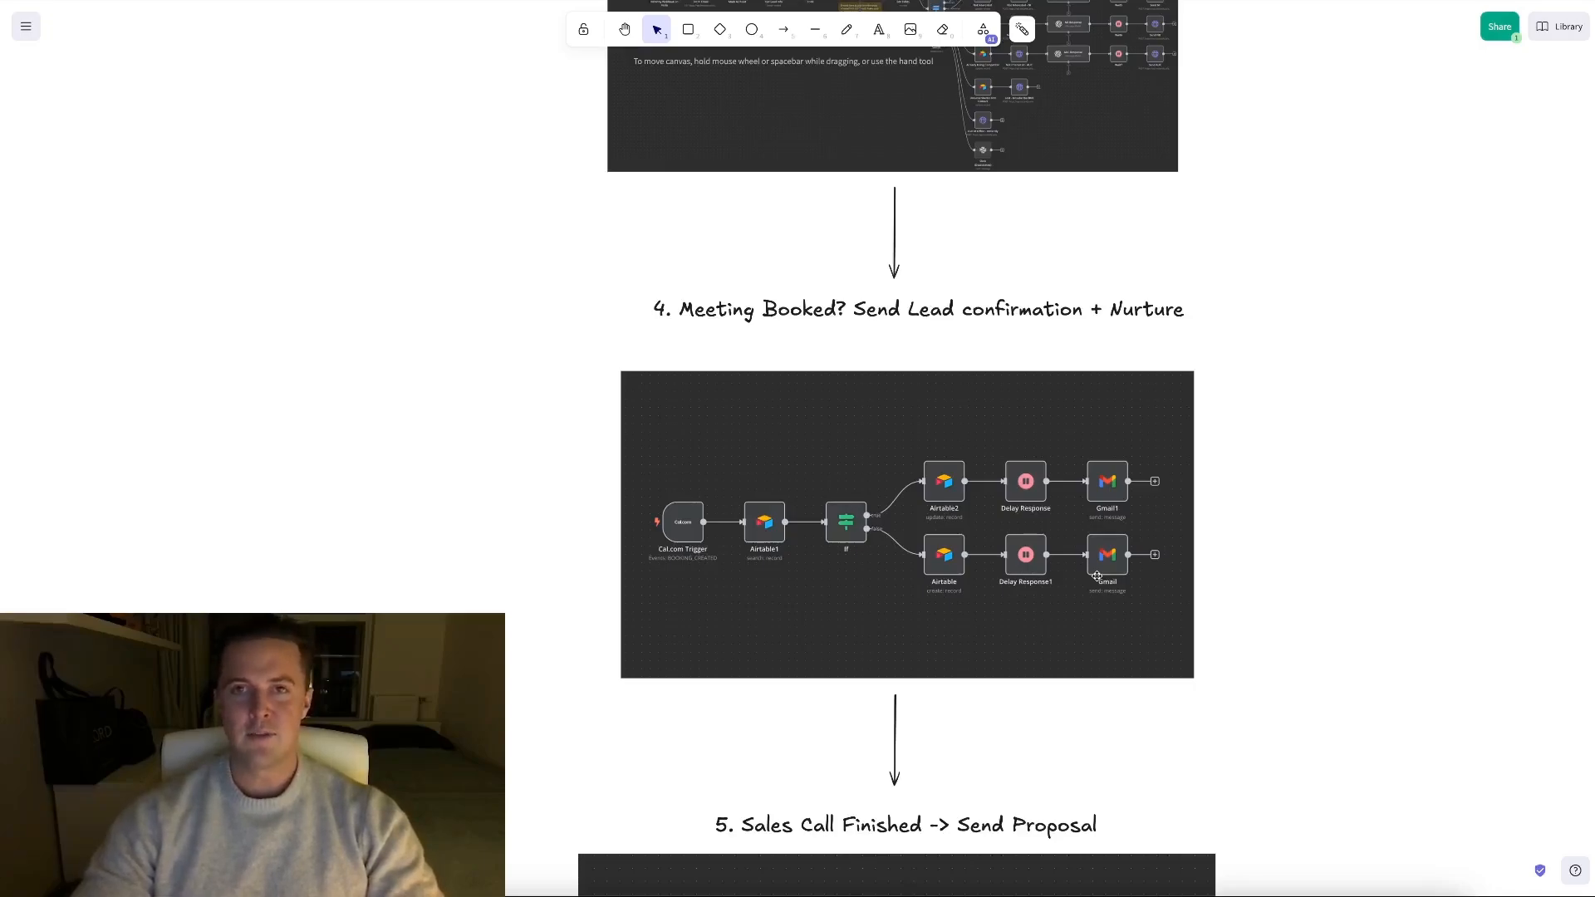
pyautogui.scroll(-3)
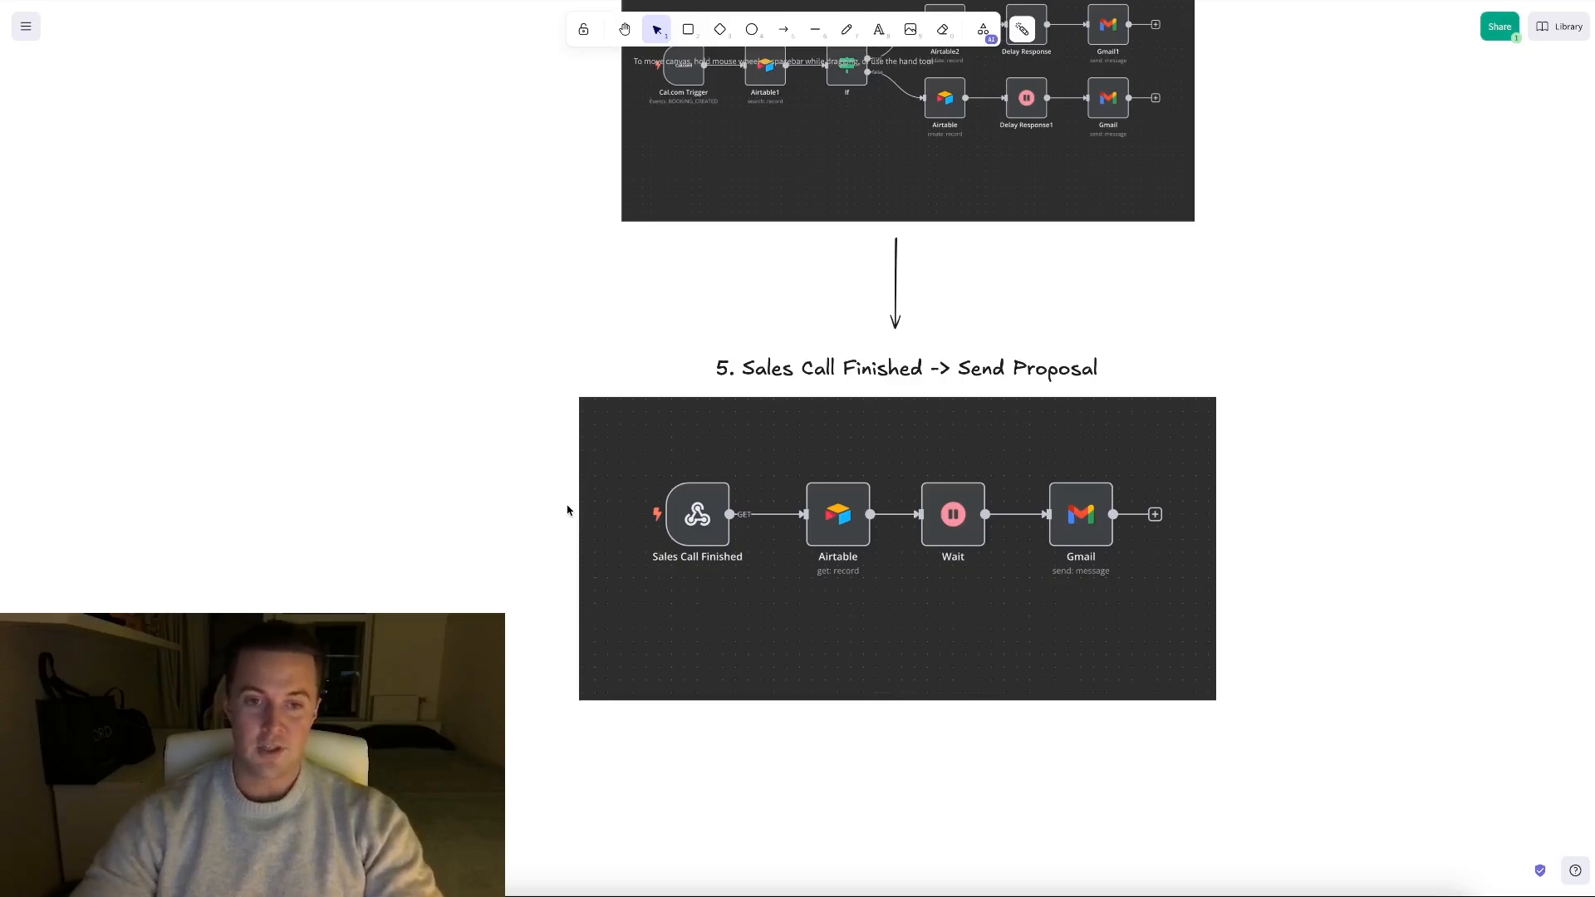
pyautogui.moveTo(664, 561)
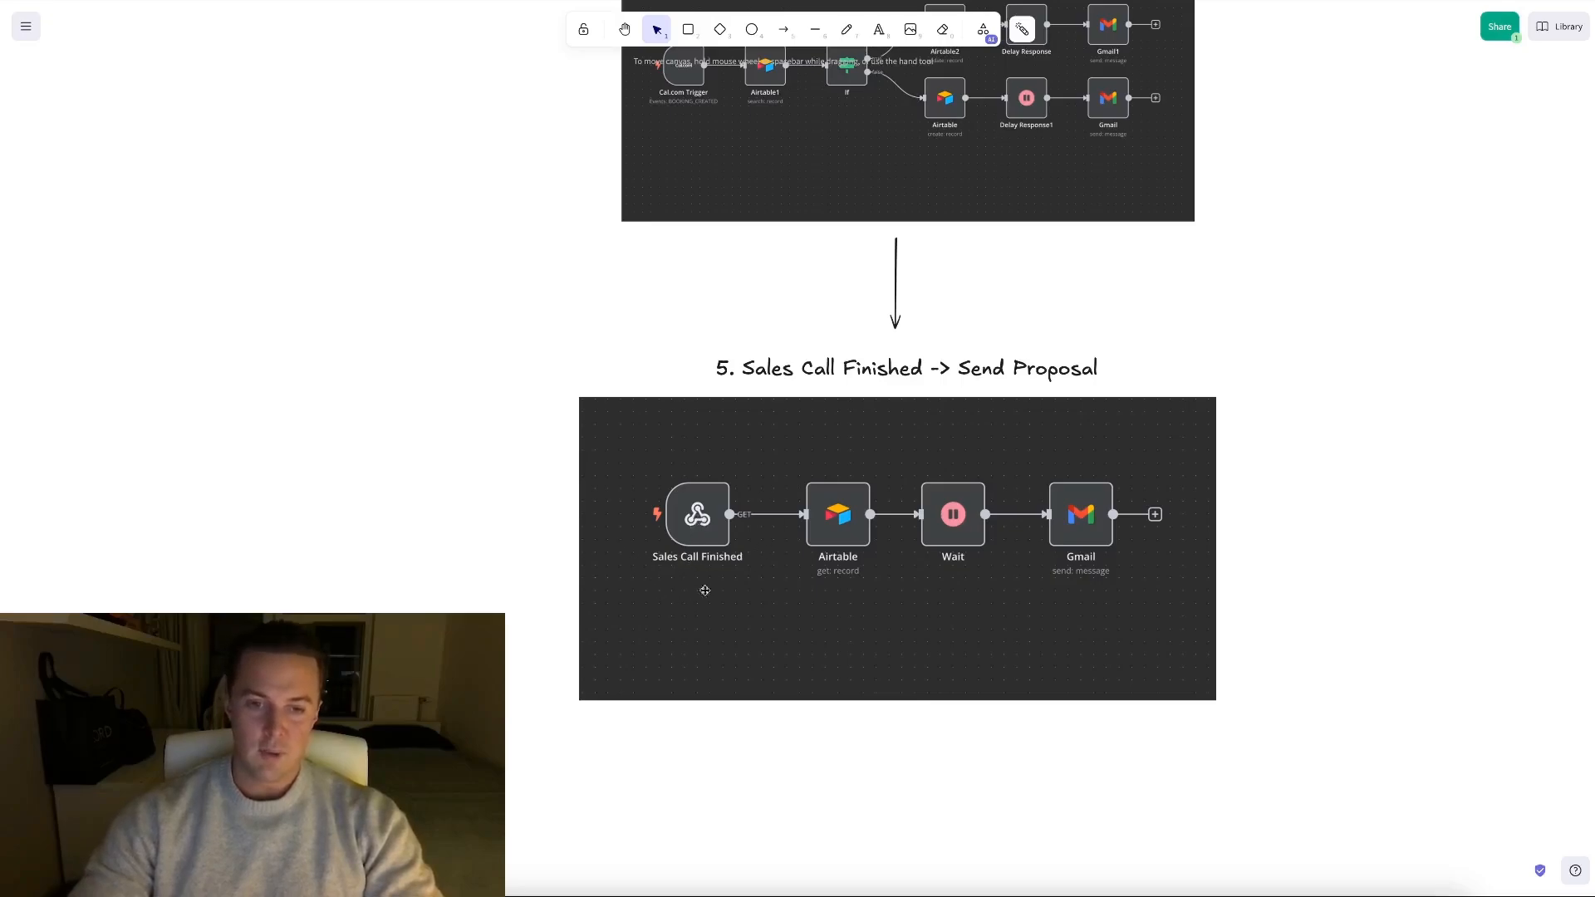
pyautogui.moveTo(840, 481)
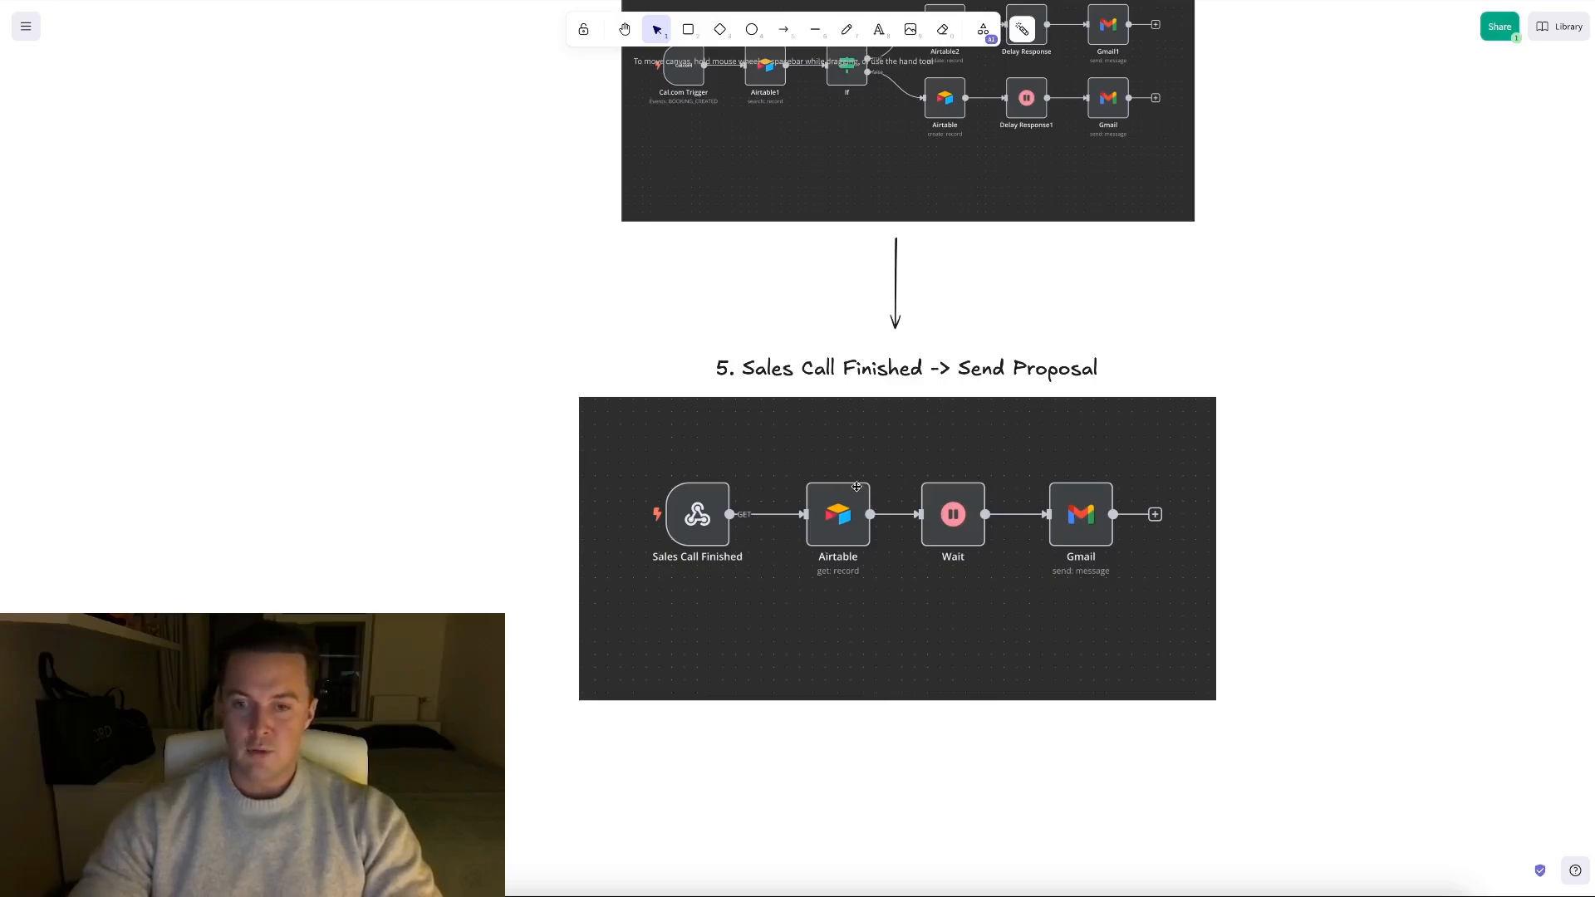
pyautogui.moveTo(1046, 500)
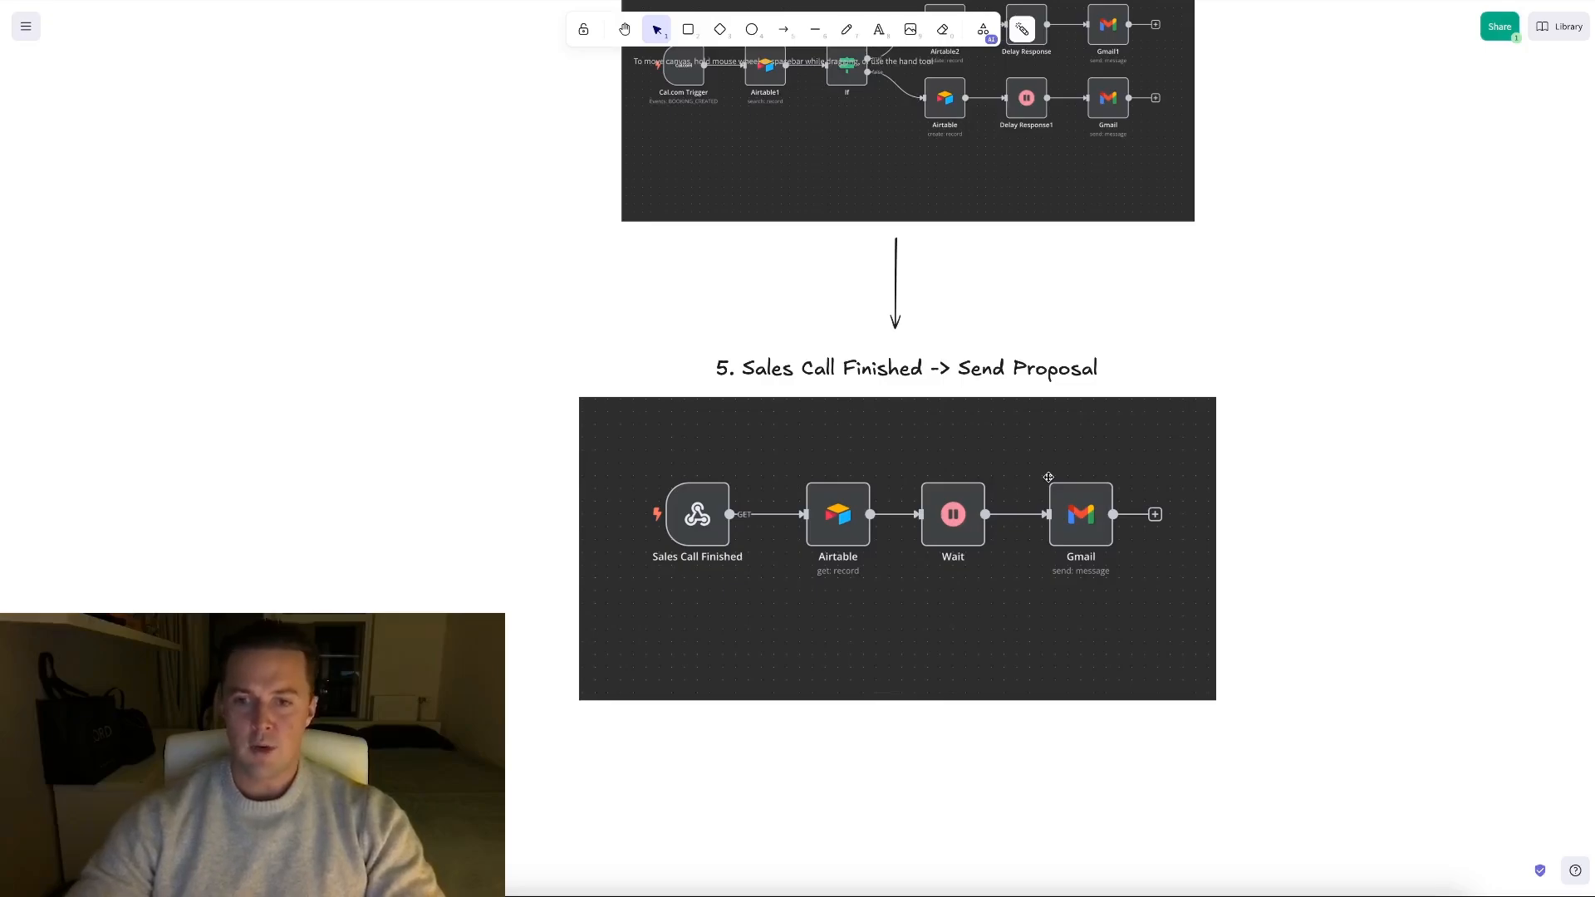
pyautogui.moveTo(1040, 476)
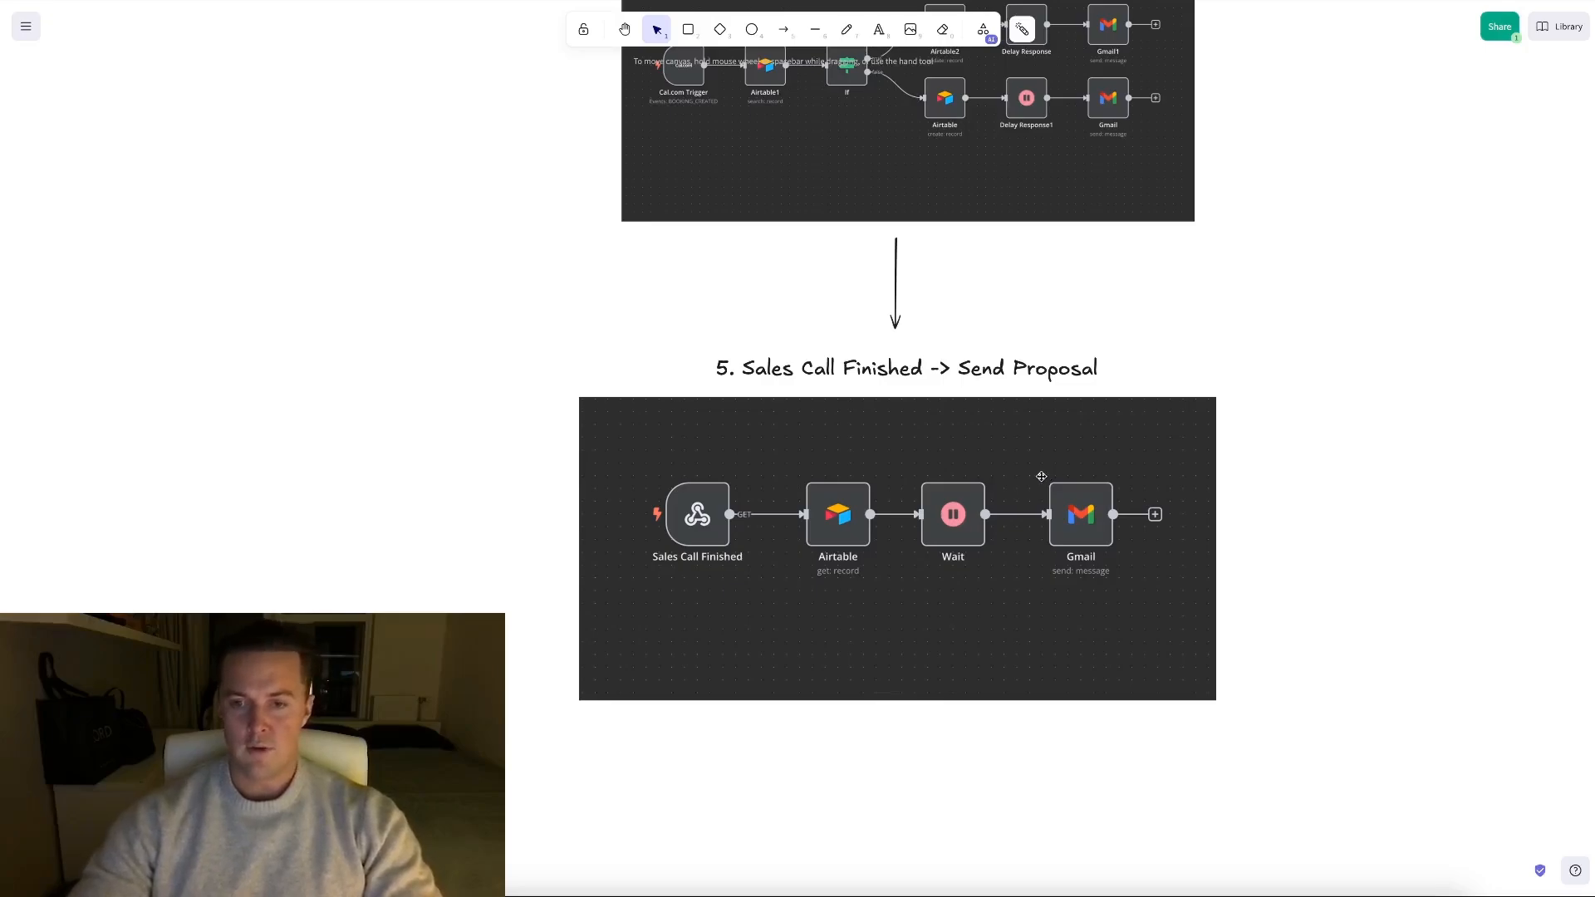